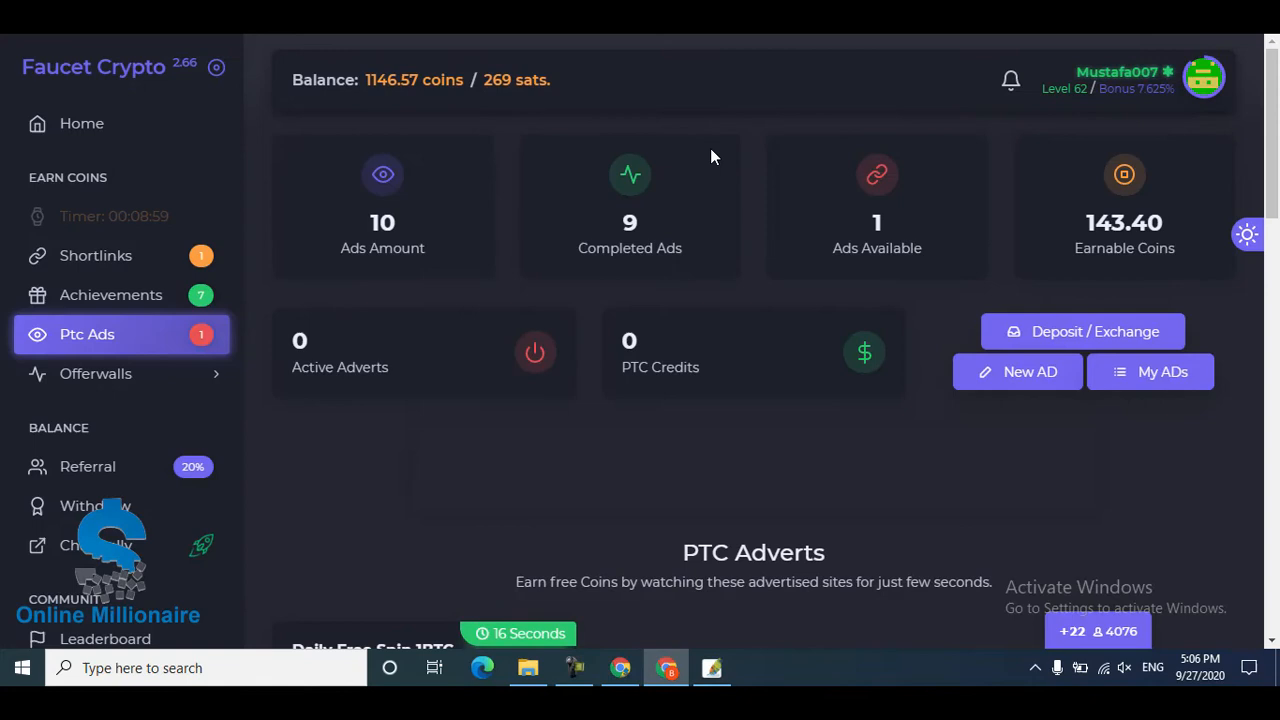
{"action": "mouse_move", "coordinate": [8, 57]}
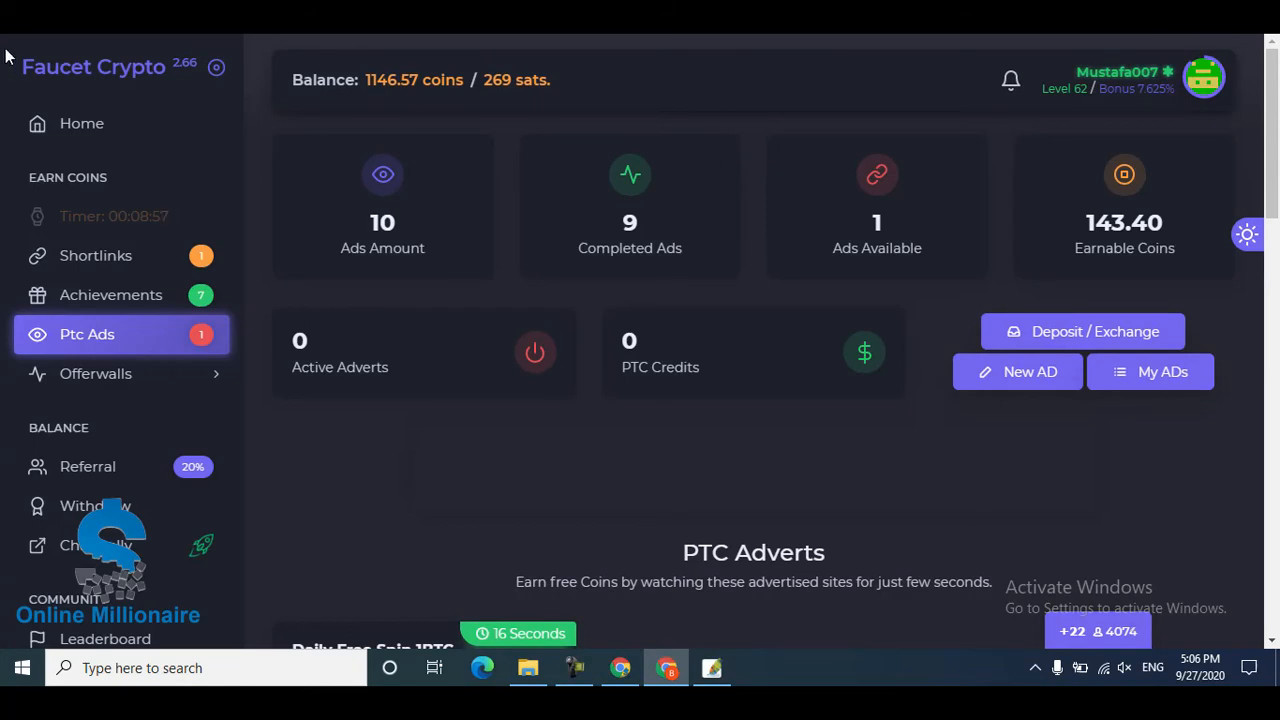
{"action": "mouse_move", "coordinate": [563, 96]}
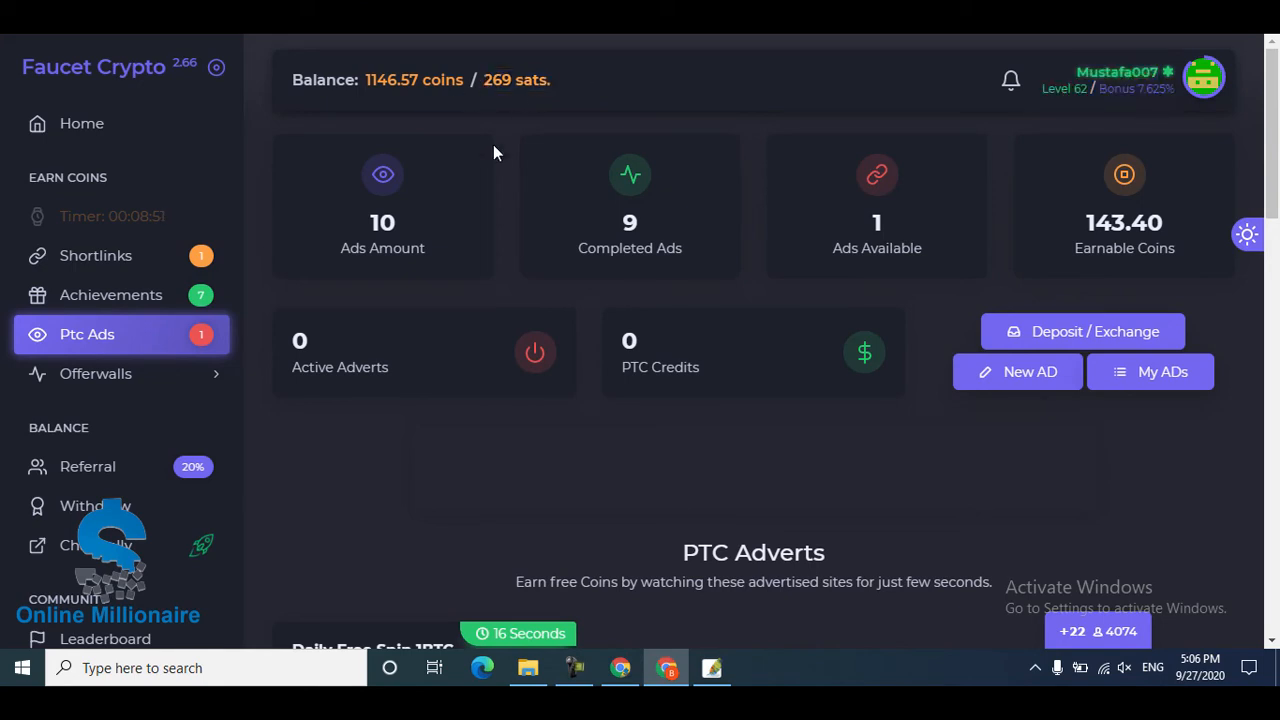
{"action": "mouse_move", "coordinate": [683, 288]}
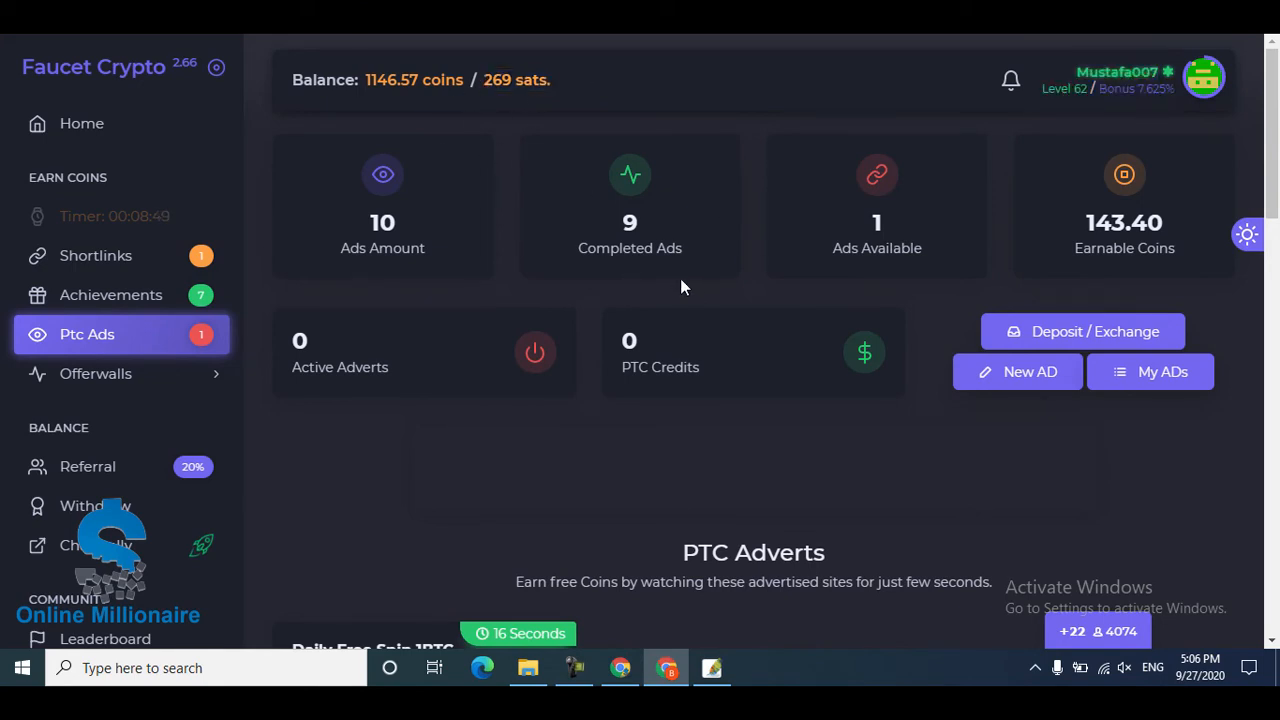
{"action": "mouse_move", "coordinate": [735, 231]}
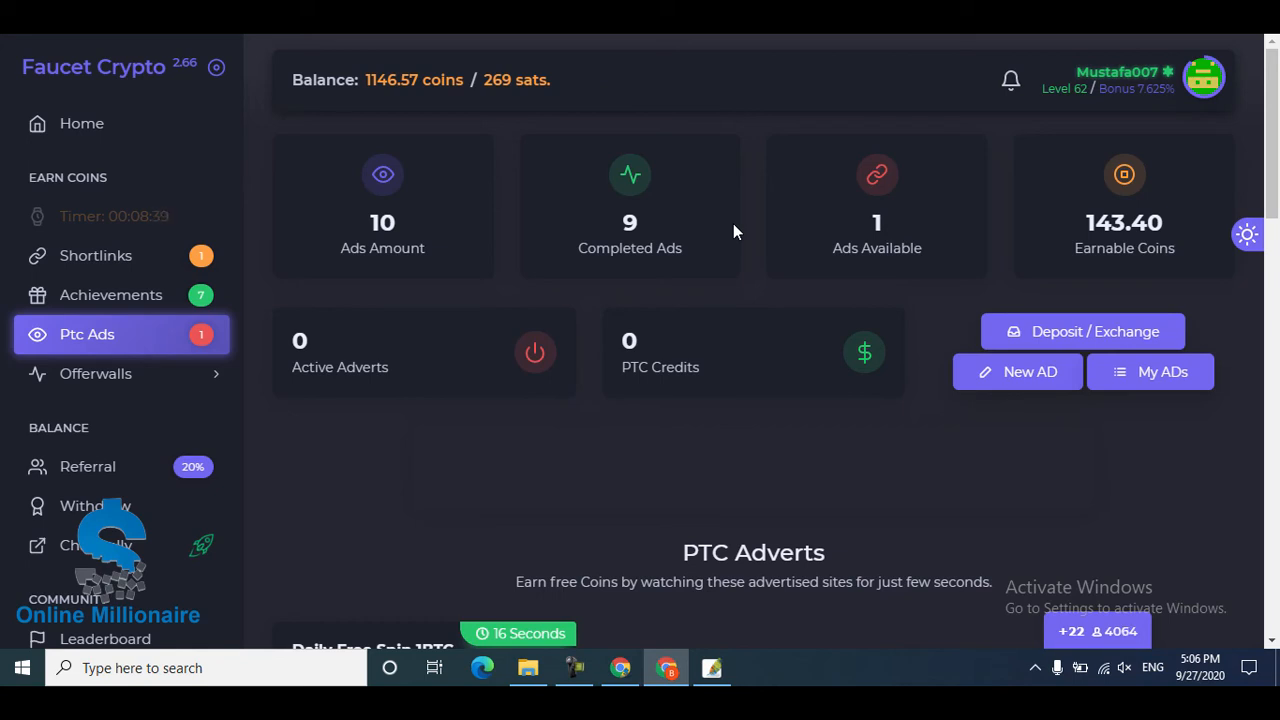
{"action": "mouse_move", "coordinate": [798, 263]}
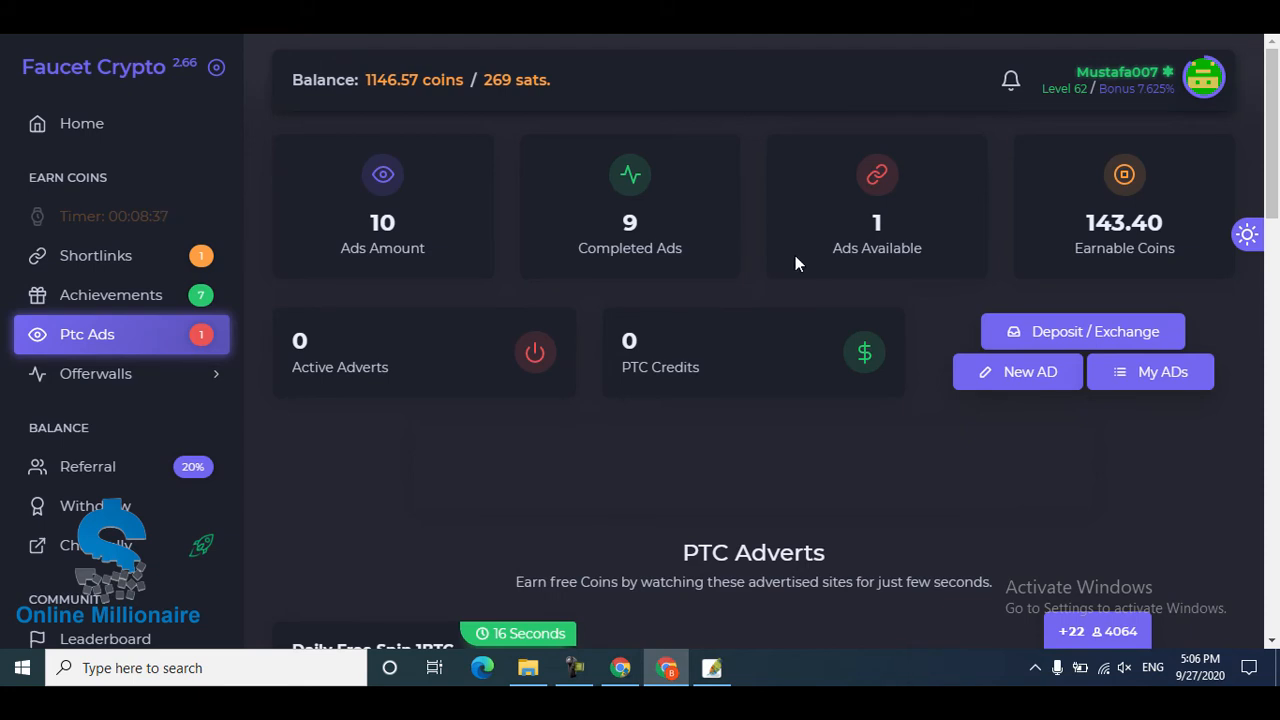
Start the Sh.claim4.fun shortlink (13.99-coin reward) from Shortlinks, then go to Achievements
{"action": "scroll", "scroll_direction": "down", "scroll_amount": 3}
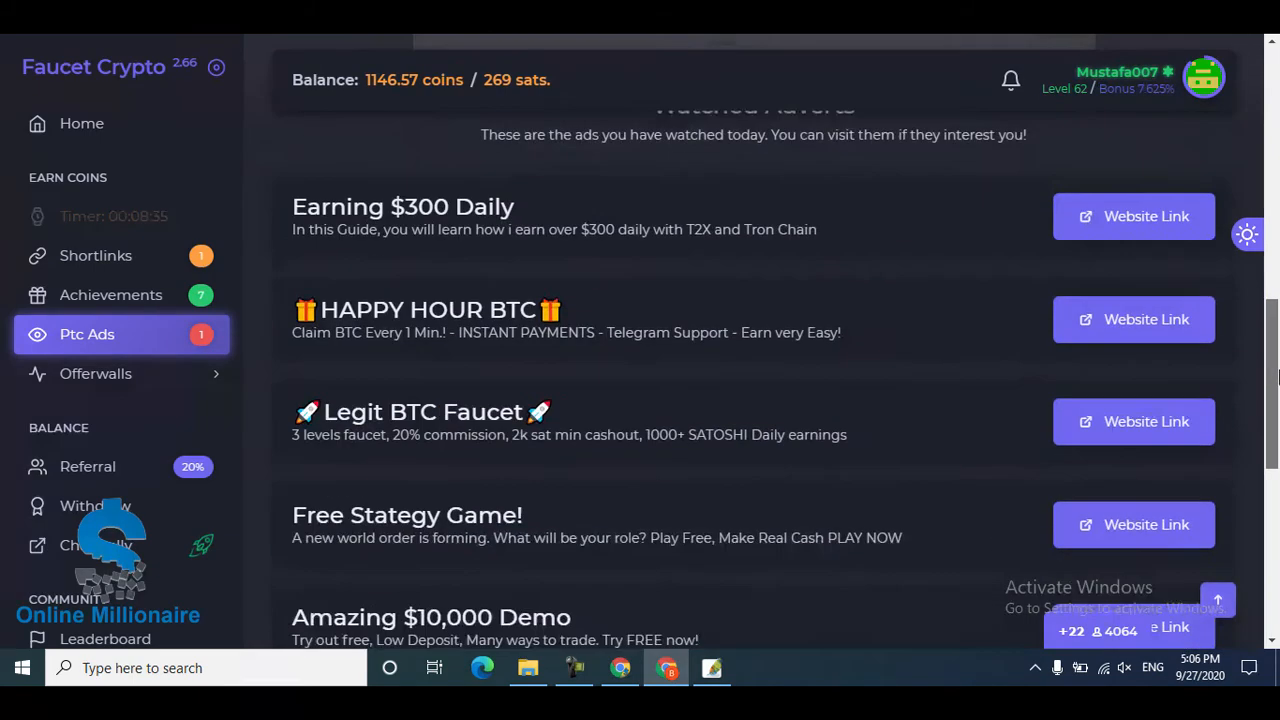
{"action": "scroll", "scroll_direction": "up", "scroll_amount": 3}
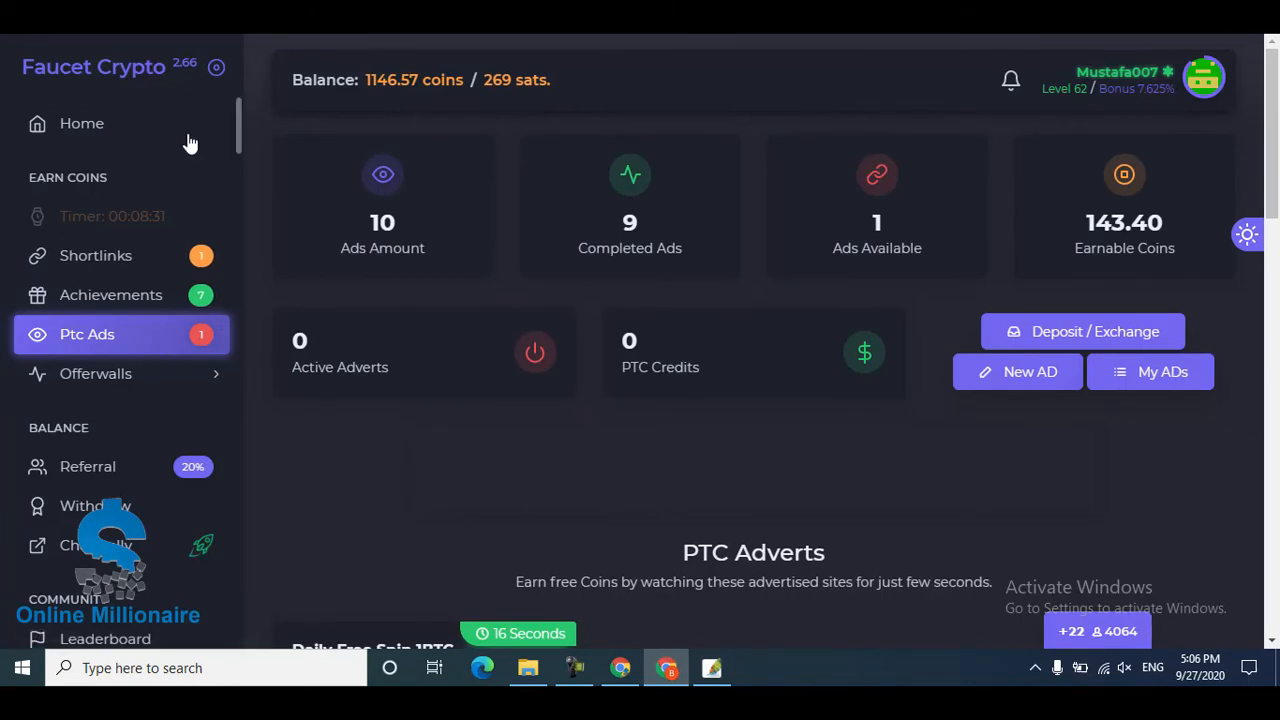
{"action": "mouse_move", "coordinate": [120, 290]}
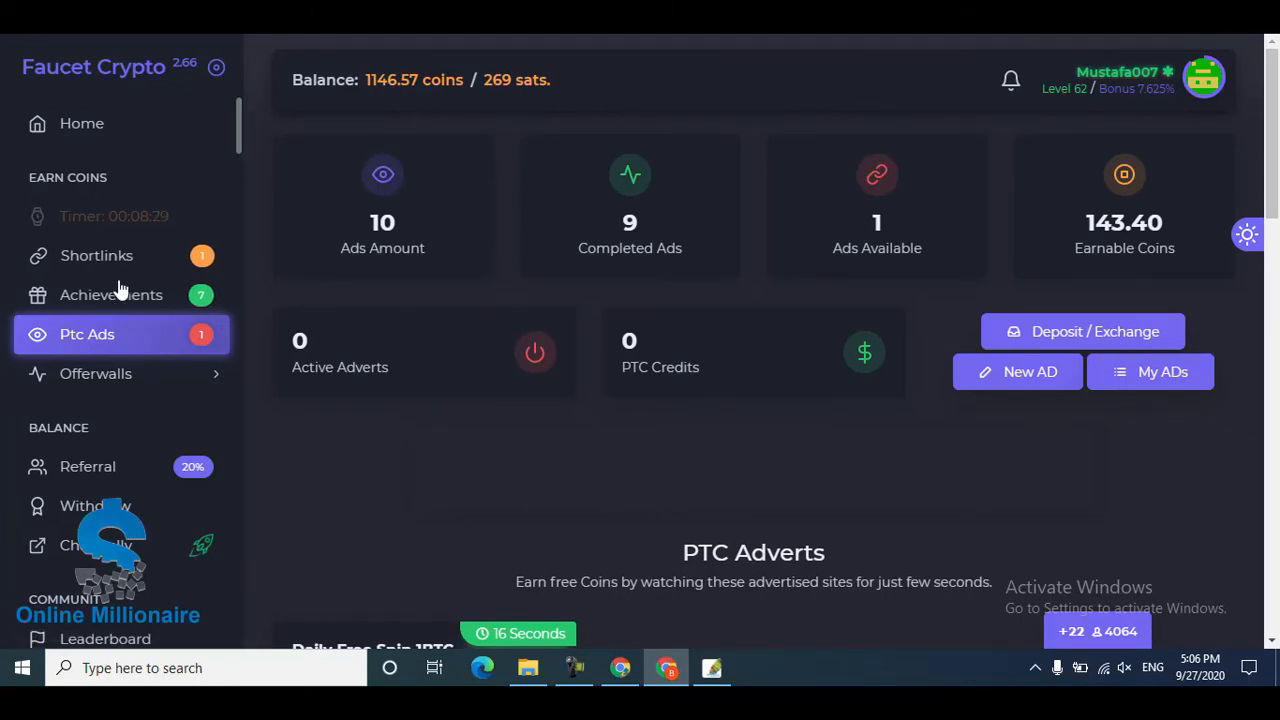
{"action": "mouse_move", "coordinate": [127, 216]}
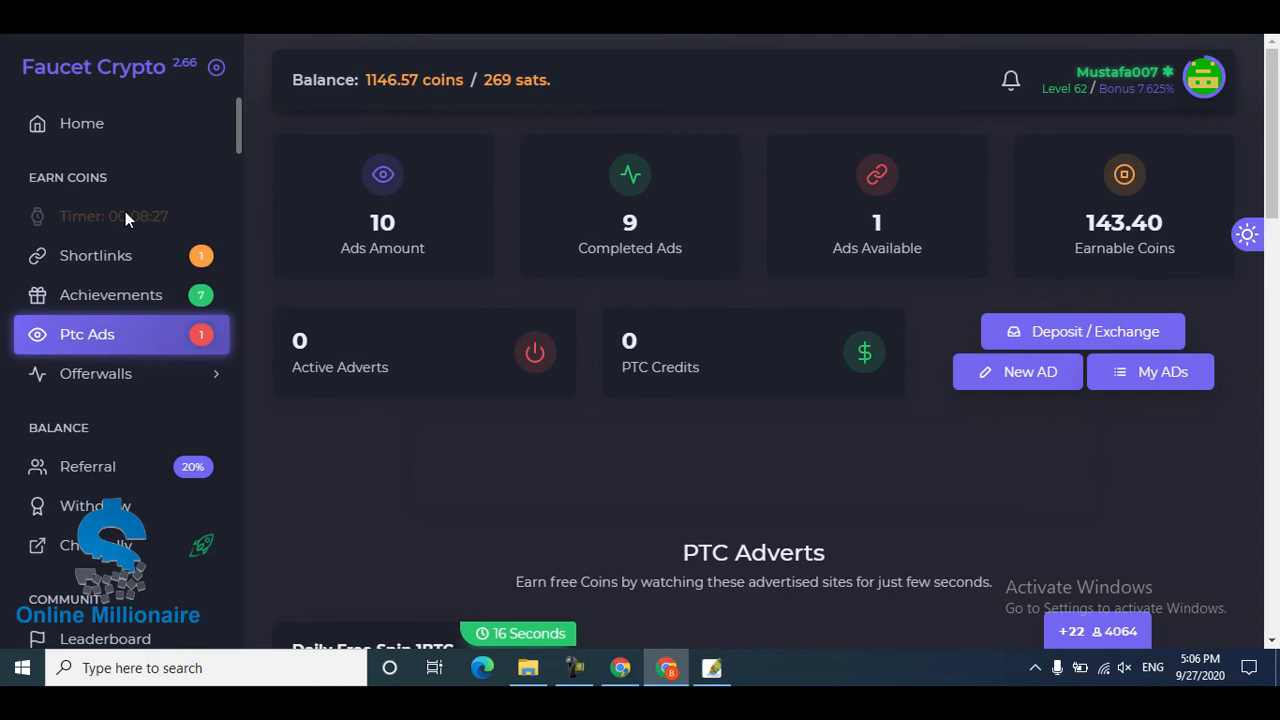
{"action": "mouse_move", "coordinate": [158, 234]}
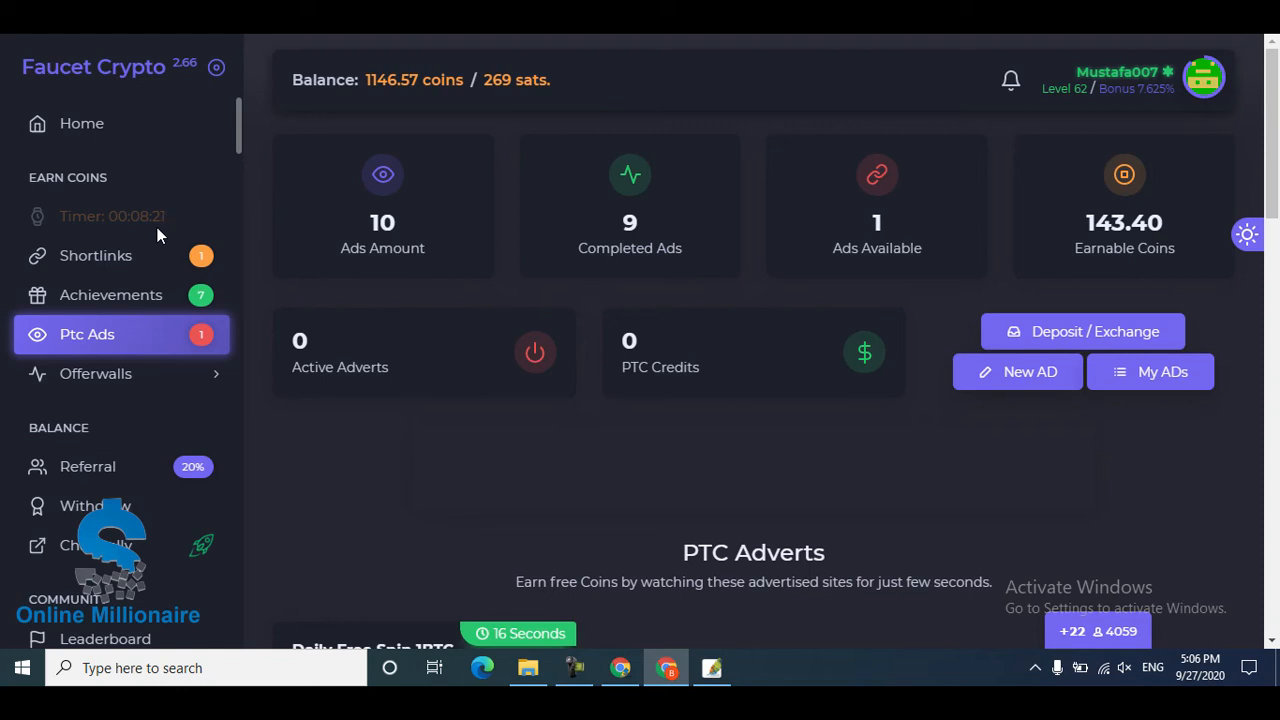
{"action": "mouse_move", "coordinate": [147, 272]}
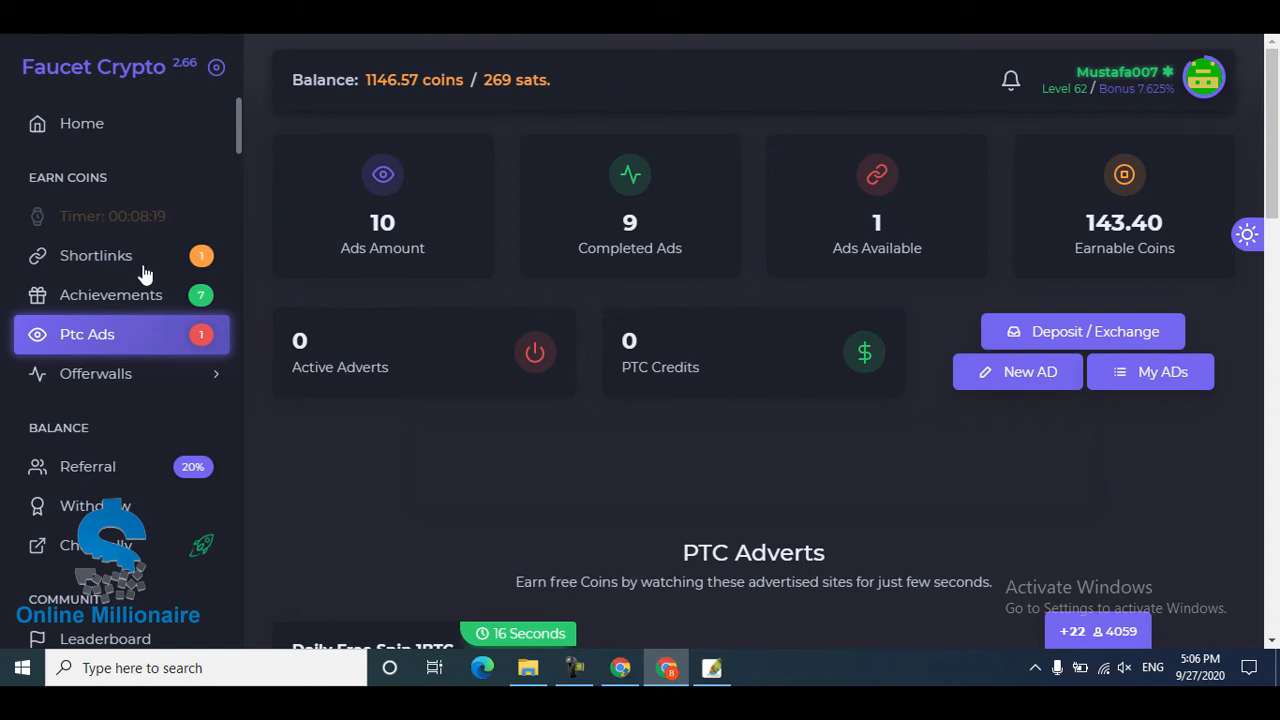
{"action": "left_click", "coordinate": [96, 255]}
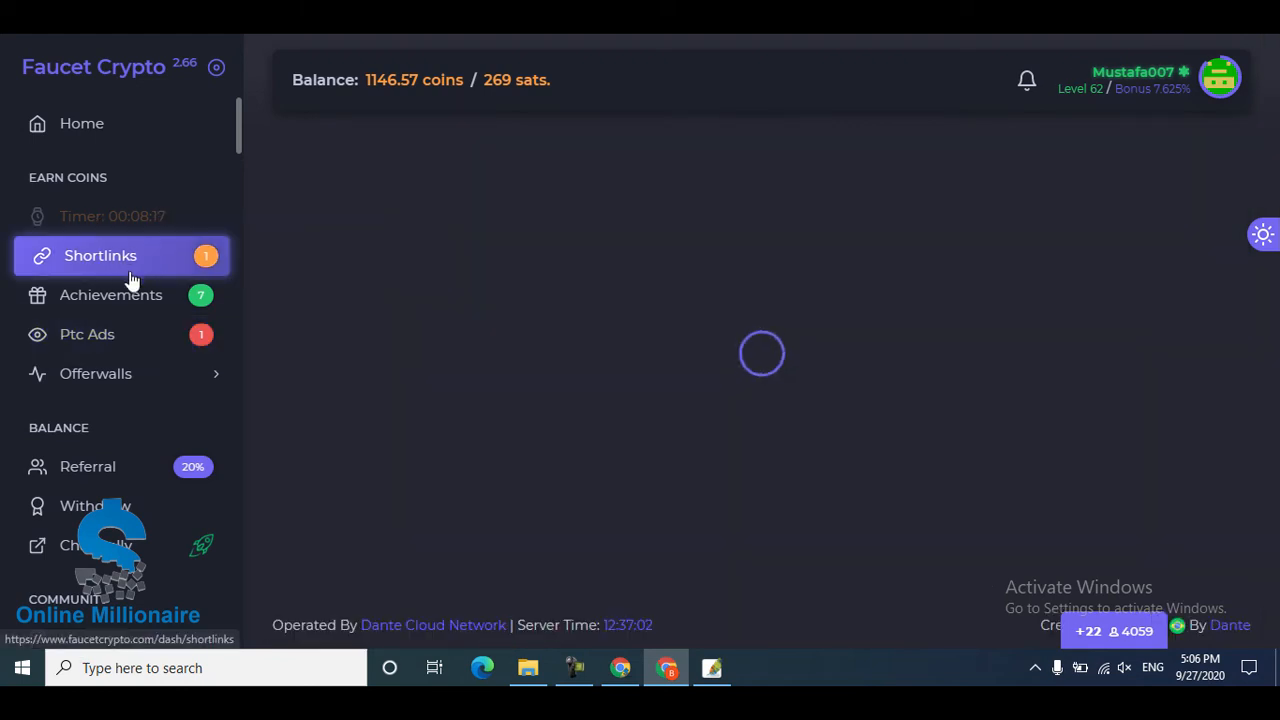
{"action": "left_click", "coordinate": [100, 255]}
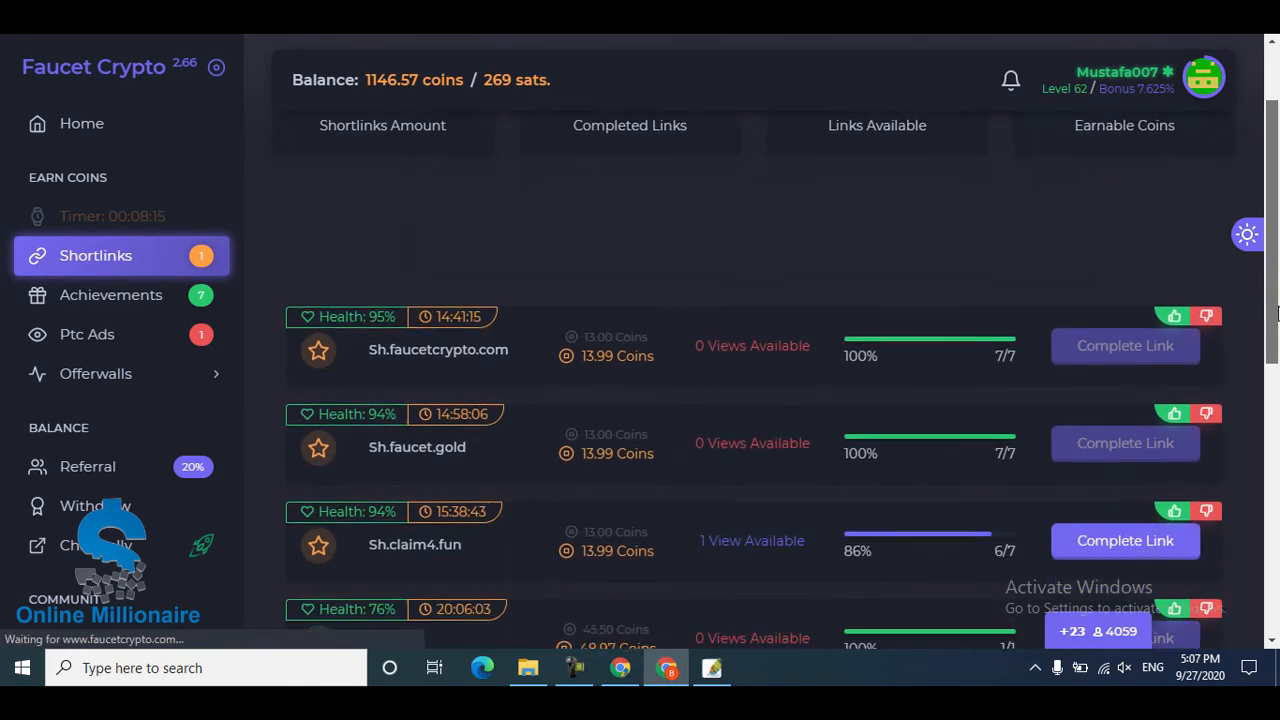
{"action": "scroll", "scroll_direction": "down", "scroll_amount": 3}
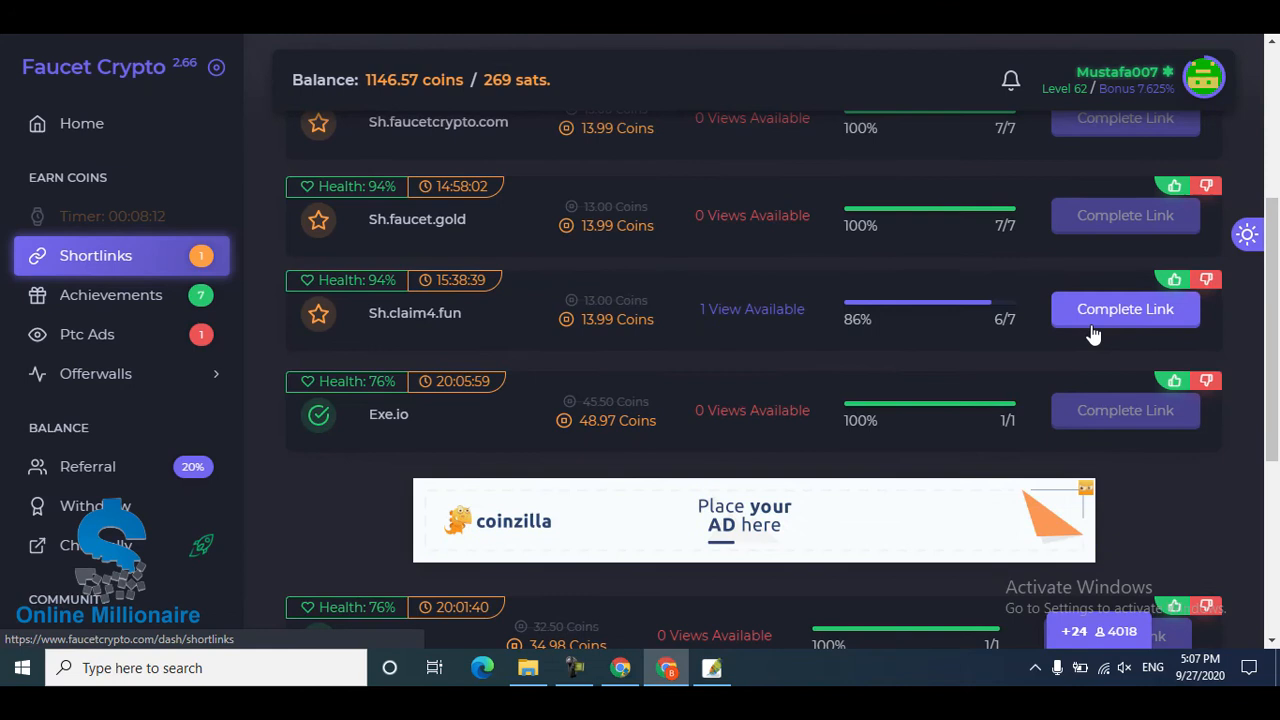
{"action": "left_click", "coordinate": [1124, 309]}
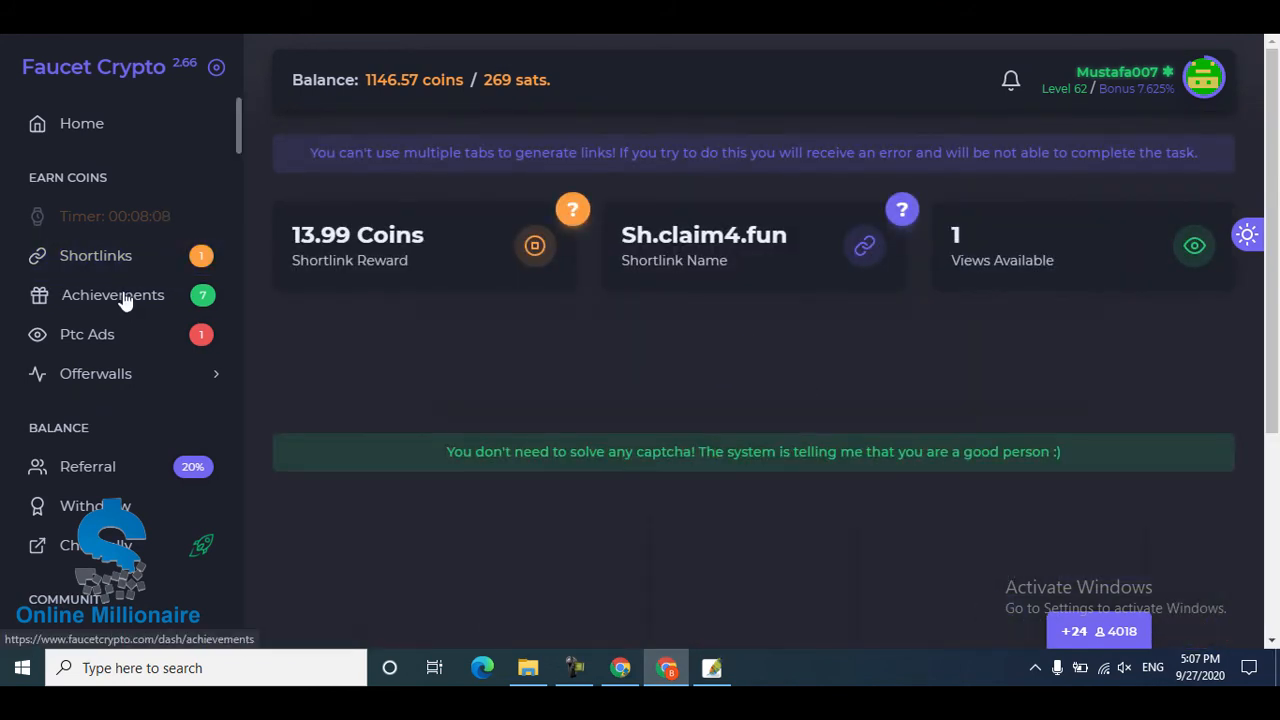
{"action": "left_click", "coordinate": [115, 294]}
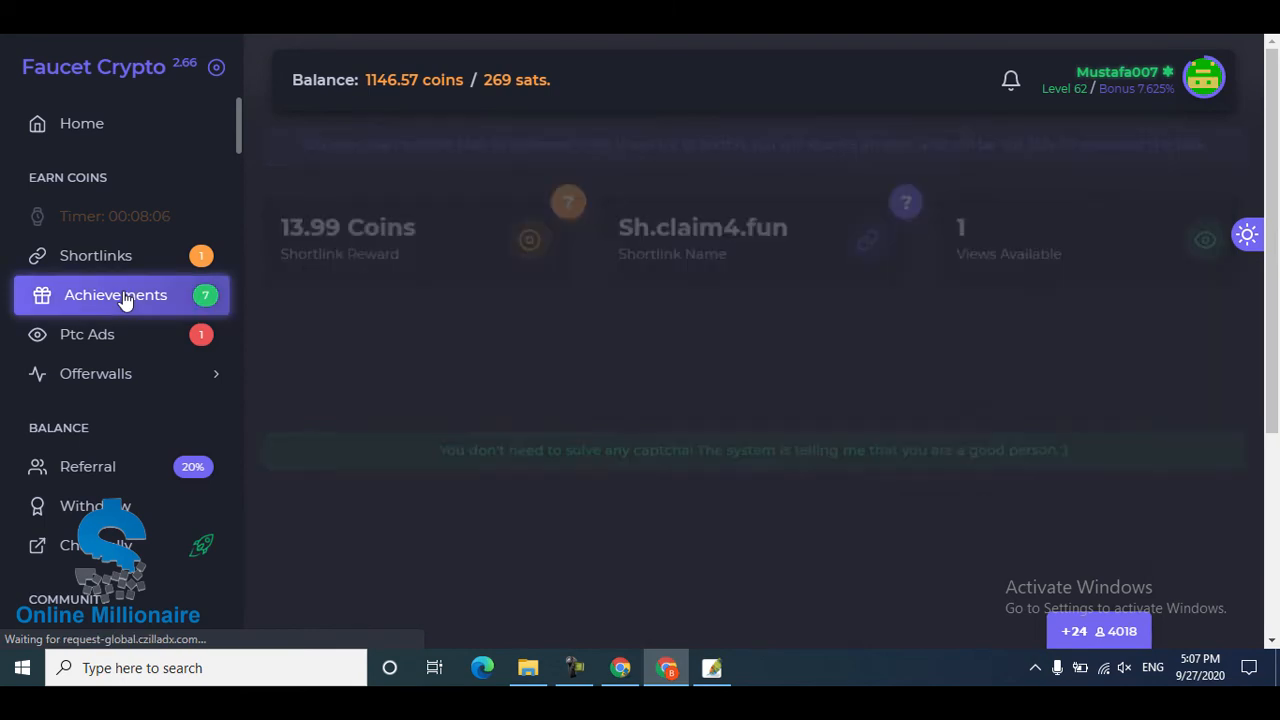
{"action": "left_click", "coordinate": [115, 294]}
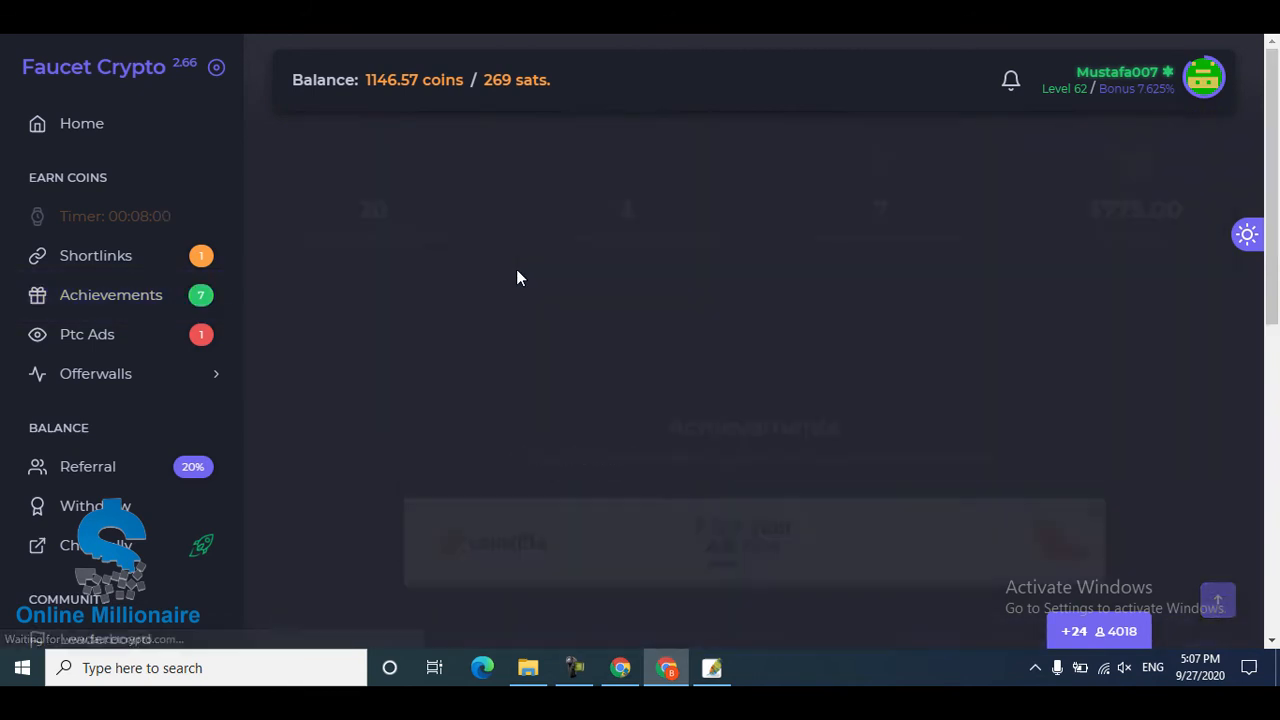
Claim the 5, 10, 15, 20 and 25 shortlinks achievement rewards
{"action": "left_click", "coordinate": [111, 294]}
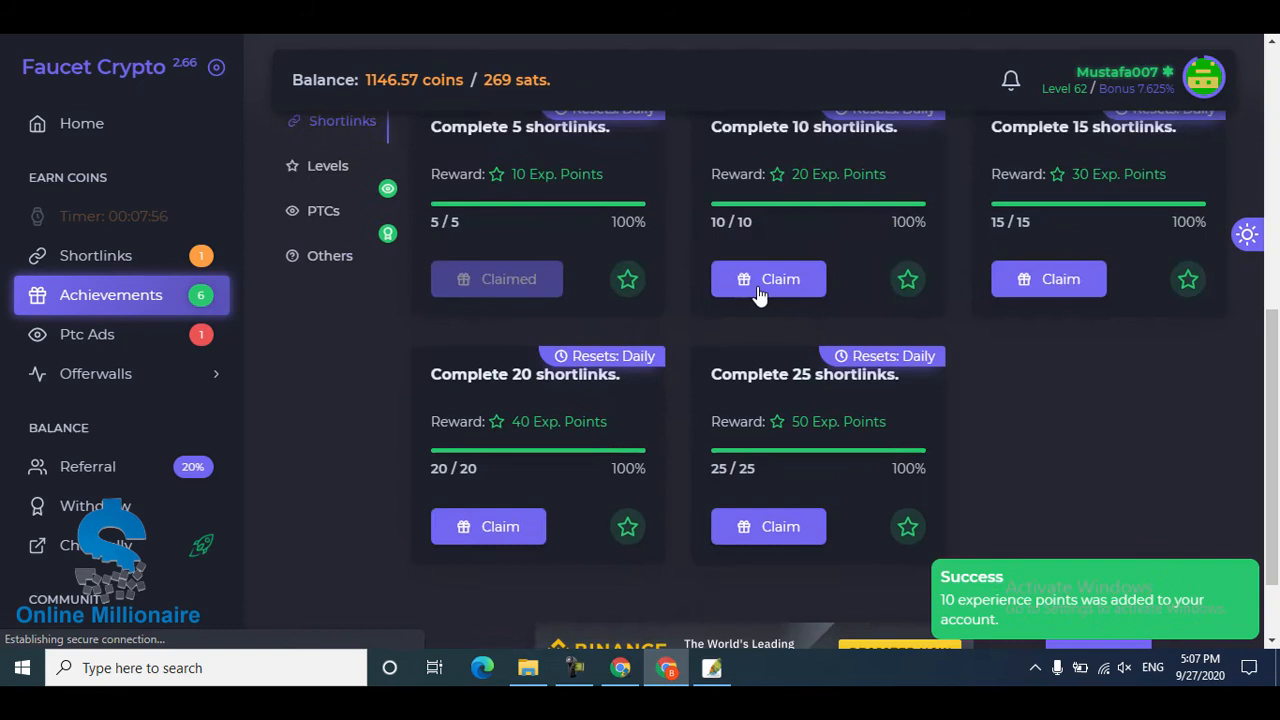
{"action": "left_click", "coordinate": [768, 279]}
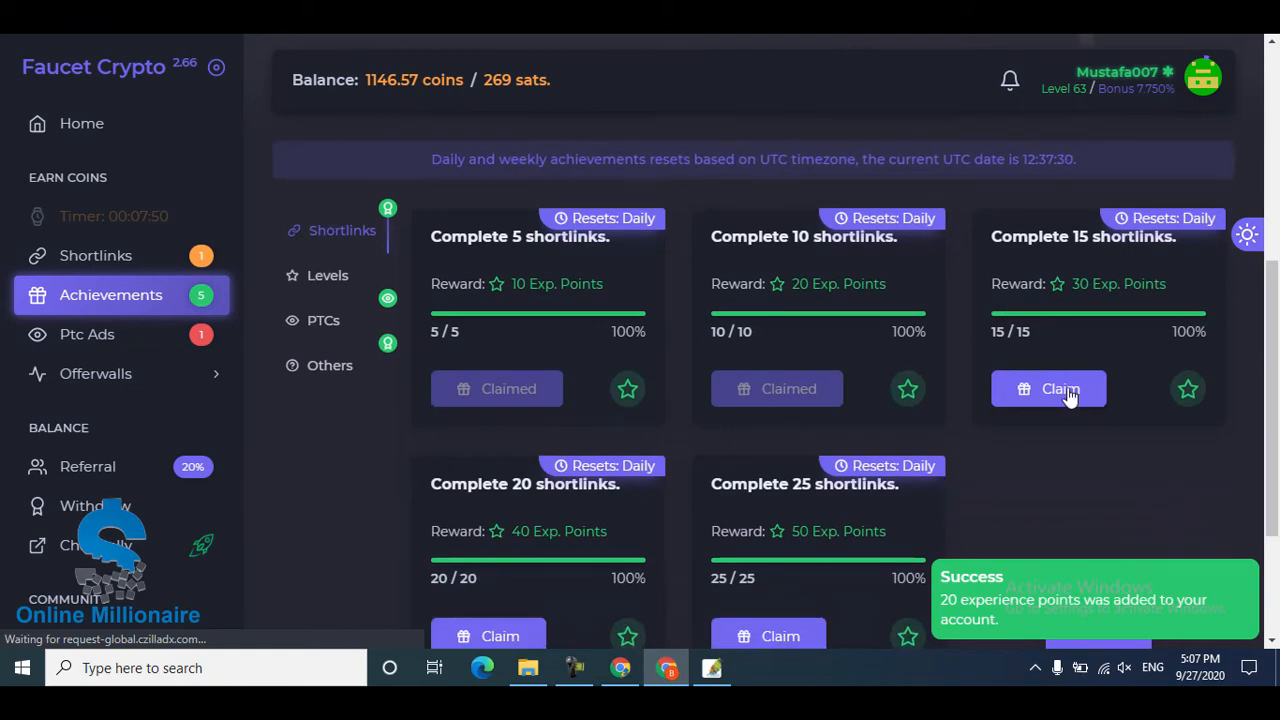
{"action": "left_click", "coordinate": [1048, 388]}
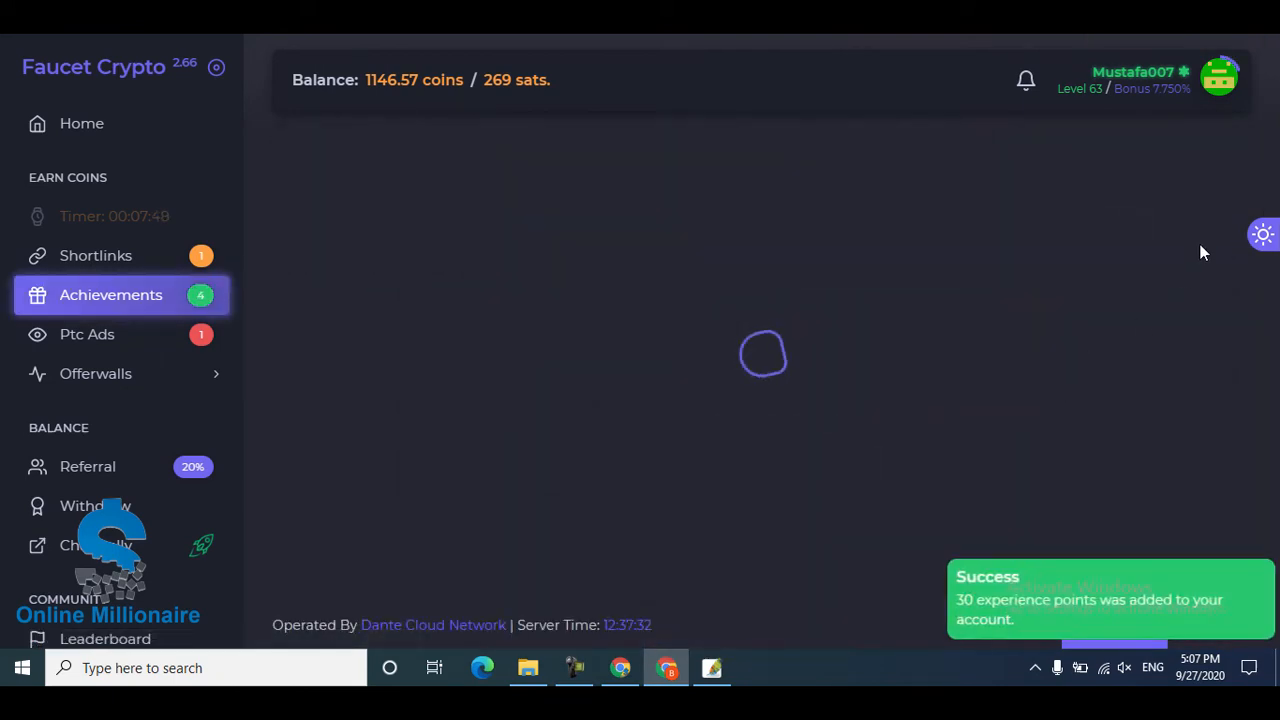
{"action": "left_click", "coordinate": [111, 294]}
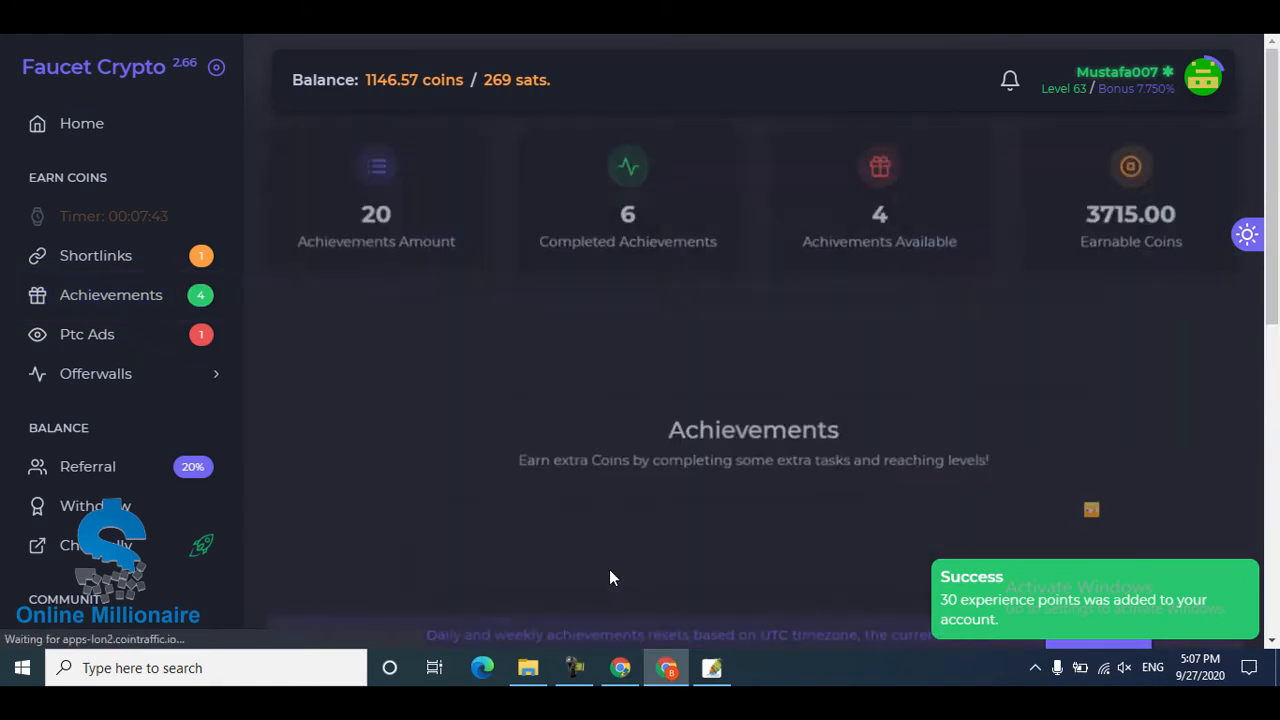
{"action": "left_click", "coordinate": [111, 294]}
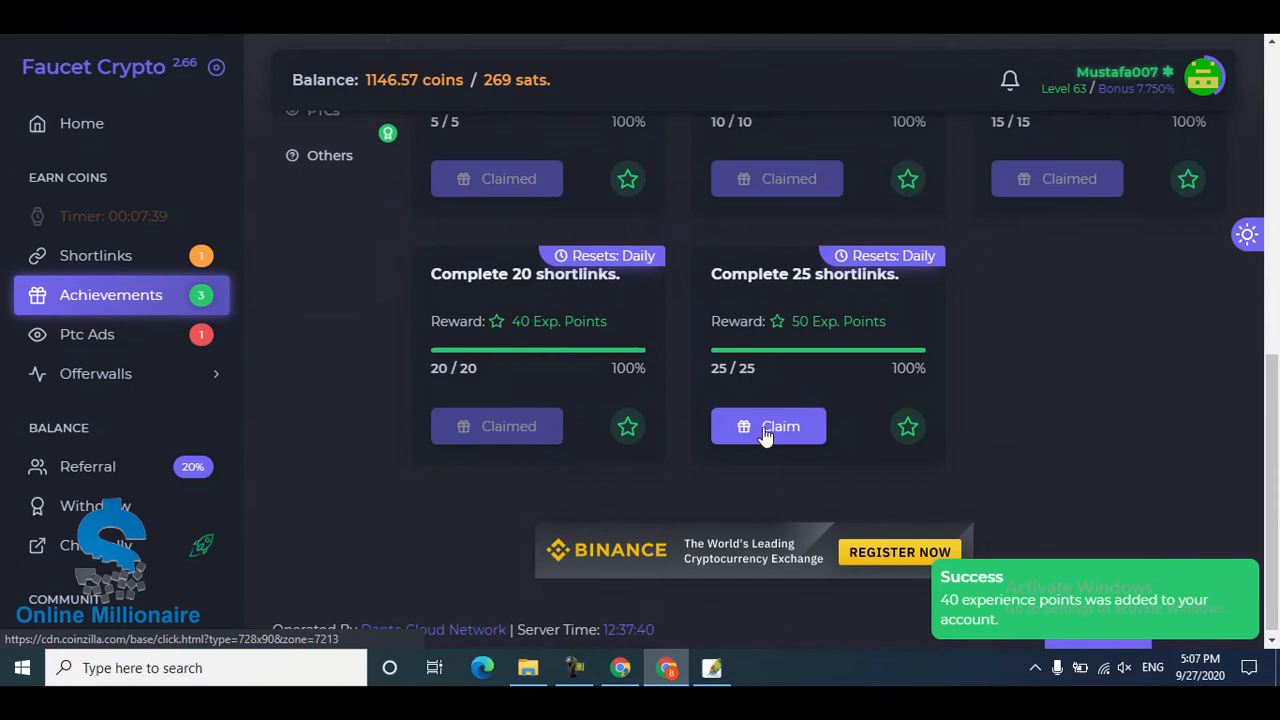
{"action": "left_click", "coordinate": [768, 426]}
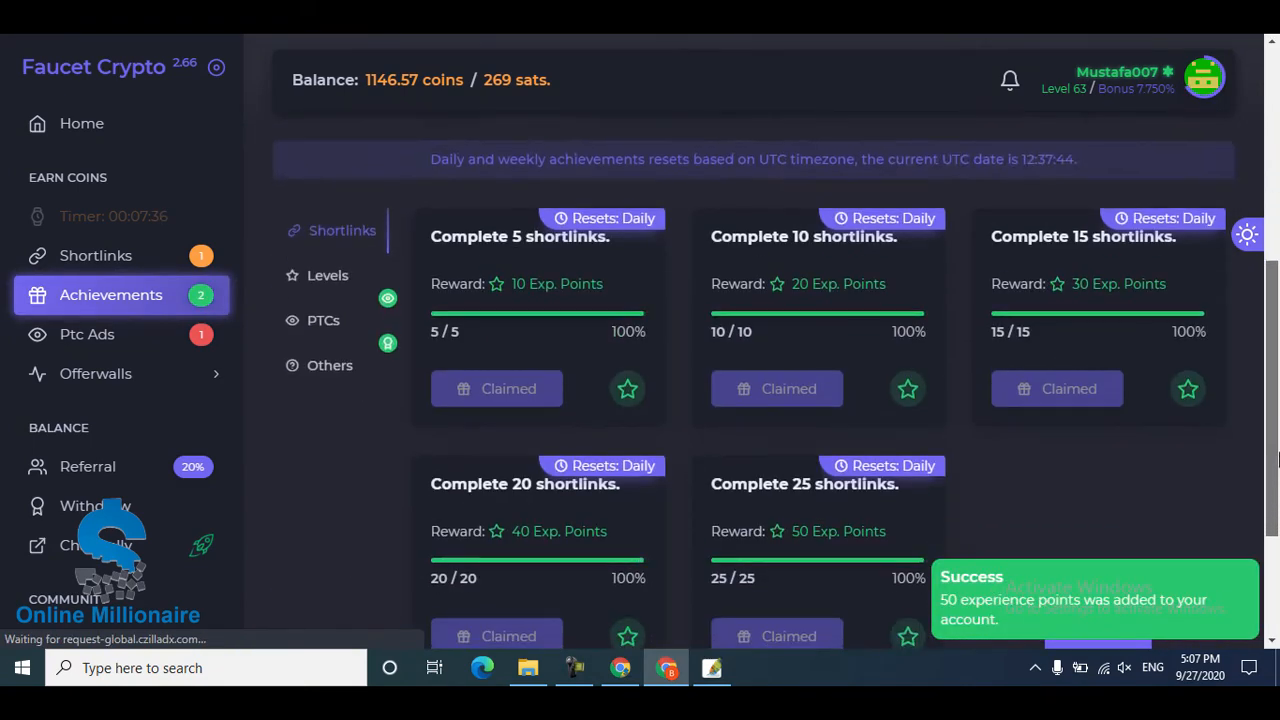
View the level-based achievements, then reload the Achievements page
{"action": "left_click", "coordinate": [327, 275]}
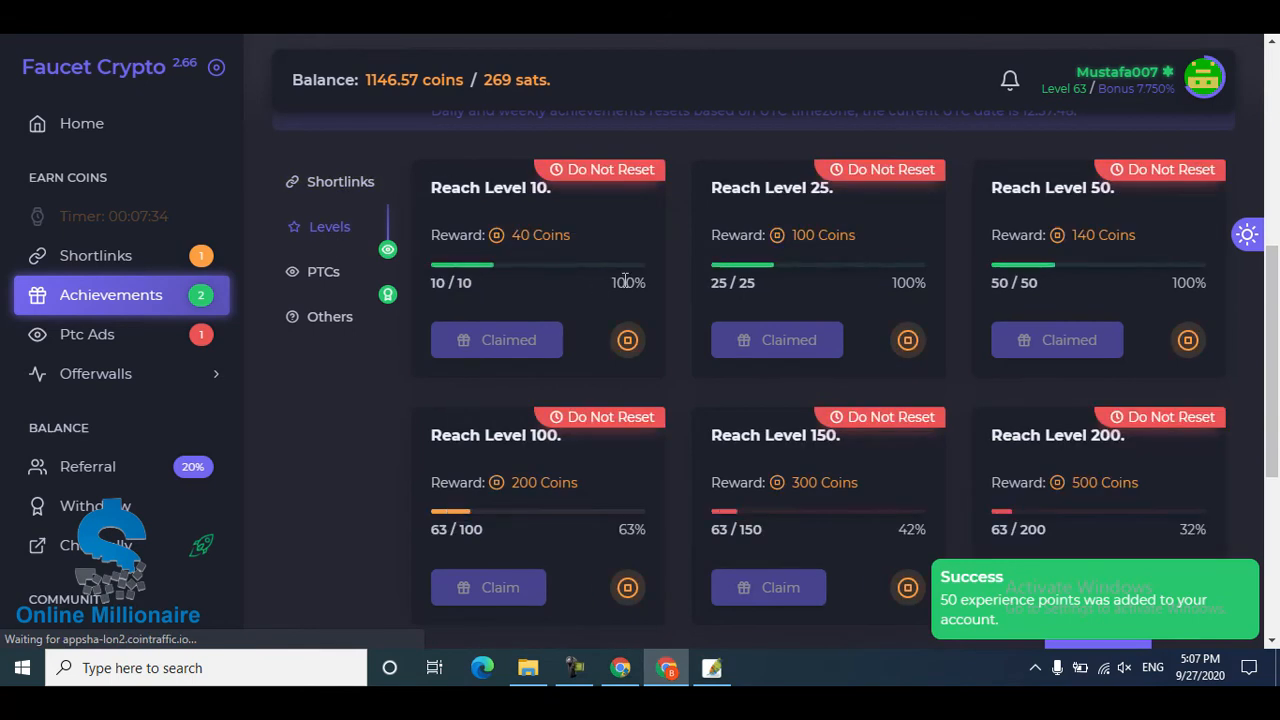
{"action": "left_click", "coordinate": [323, 271]}
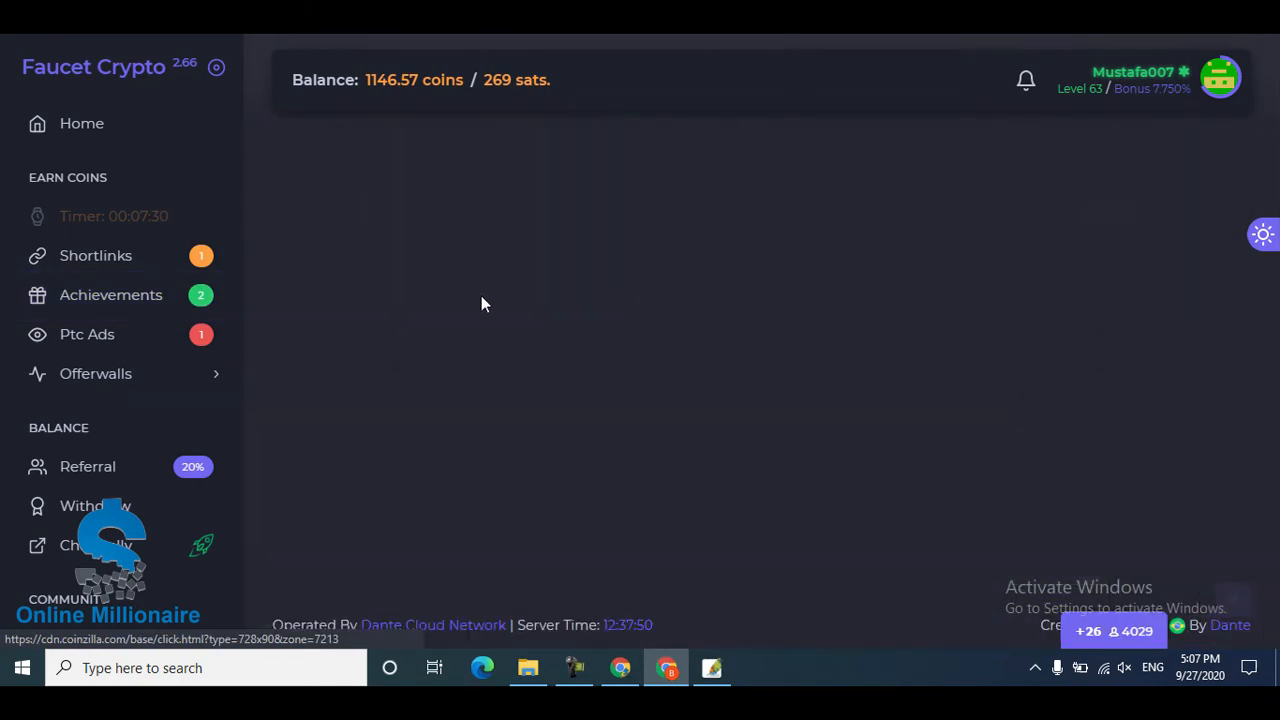
{"action": "left_click", "coordinate": [111, 294]}
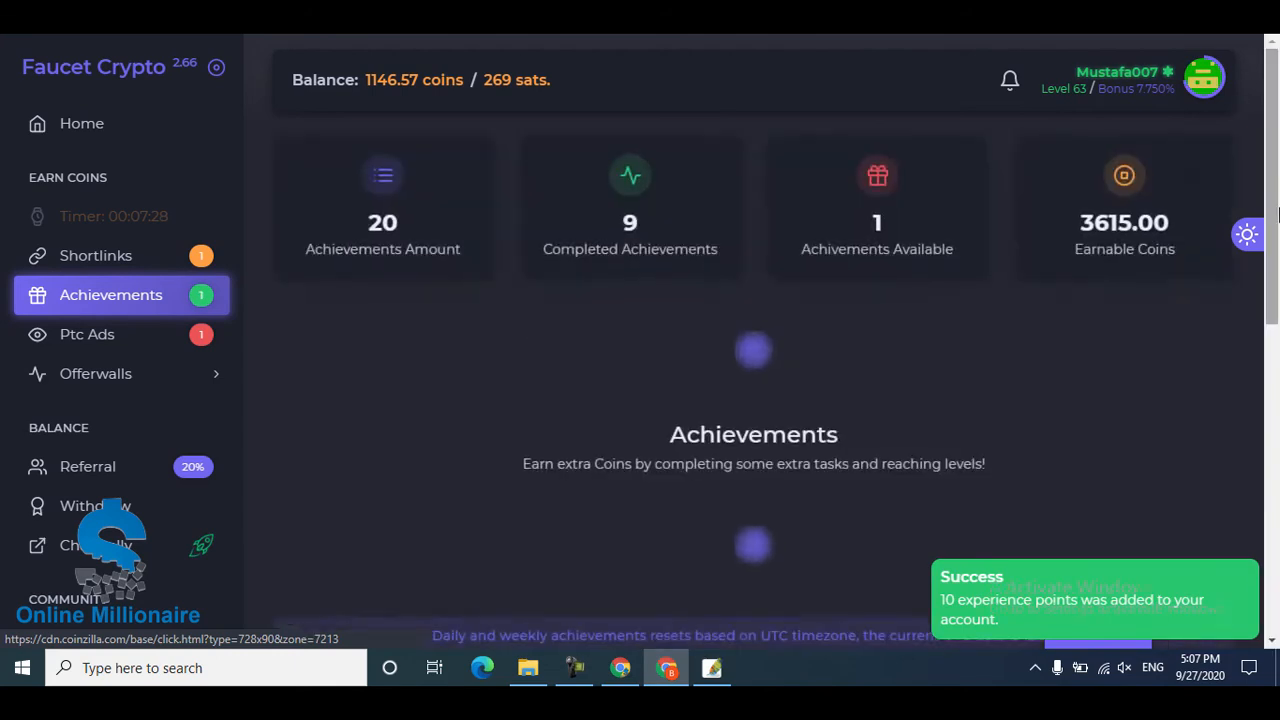
Claim the last available achievement, adding 35 coins for a 1181.57-coin balance
{"action": "scroll", "scroll_direction": "down", "scroll_amount": 3}
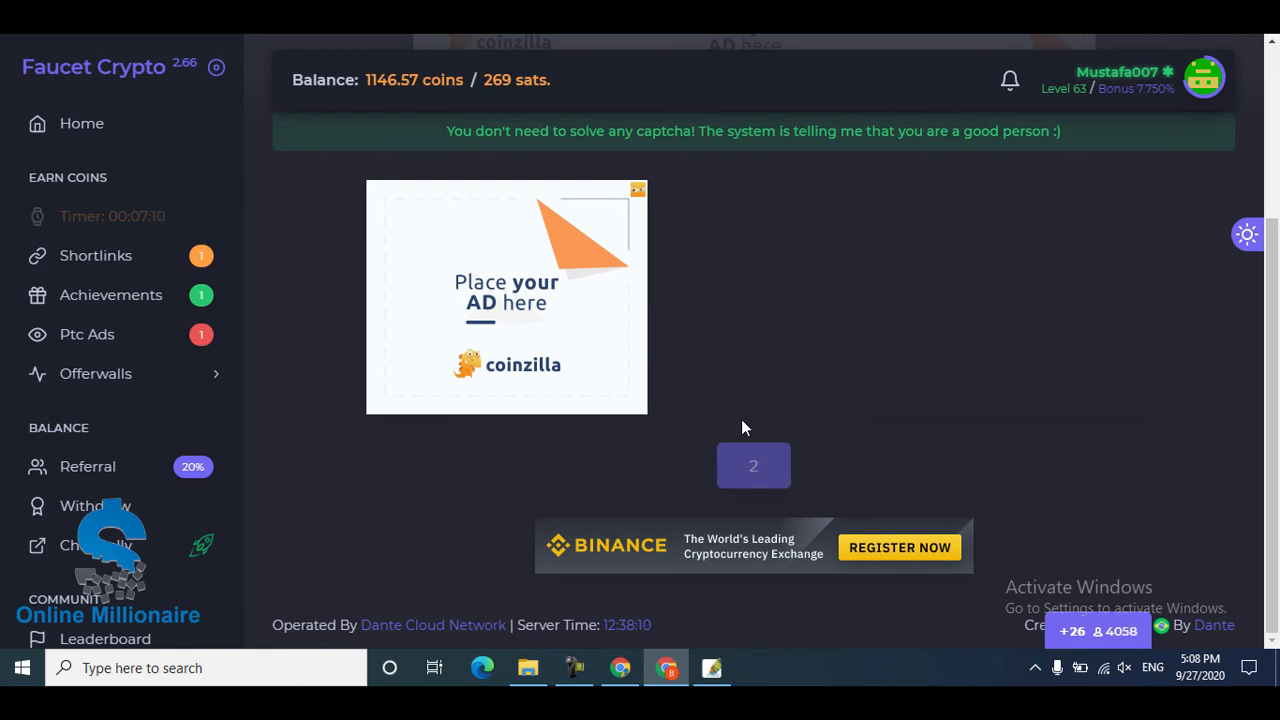
{"action": "left_click", "coordinate": [753, 466]}
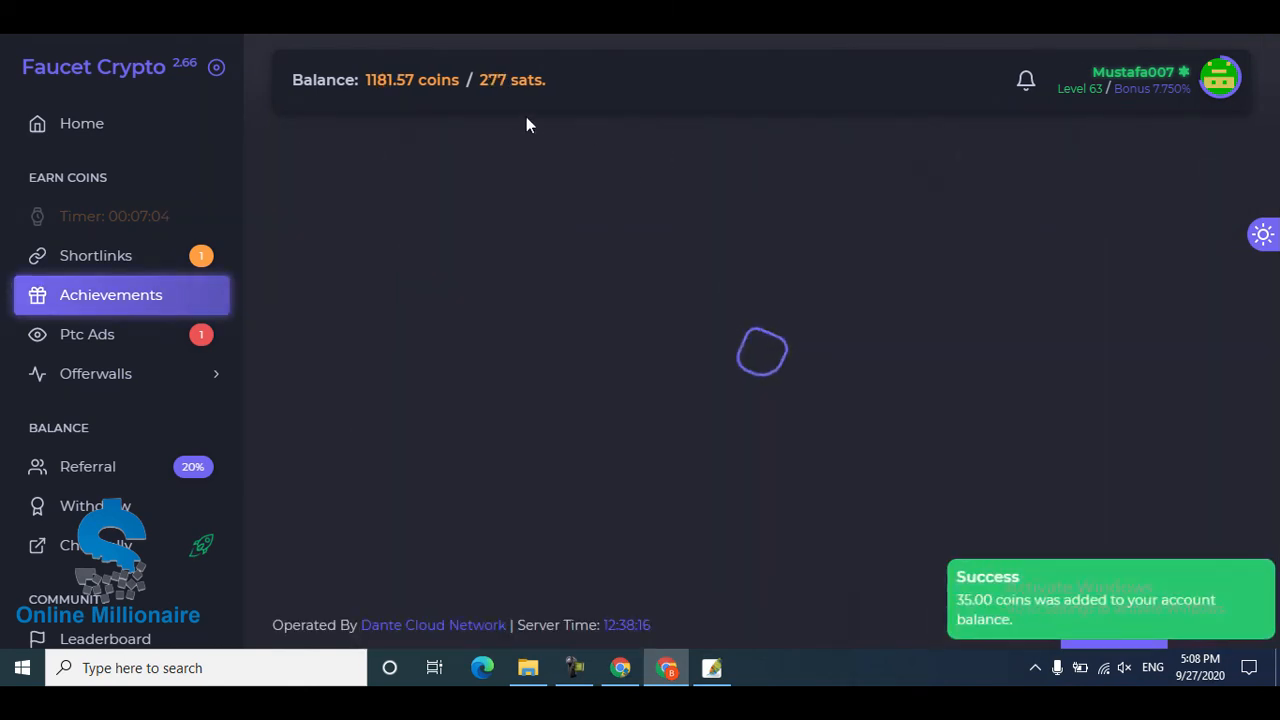
{"action": "left_click", "coordinate": [111, 294]}
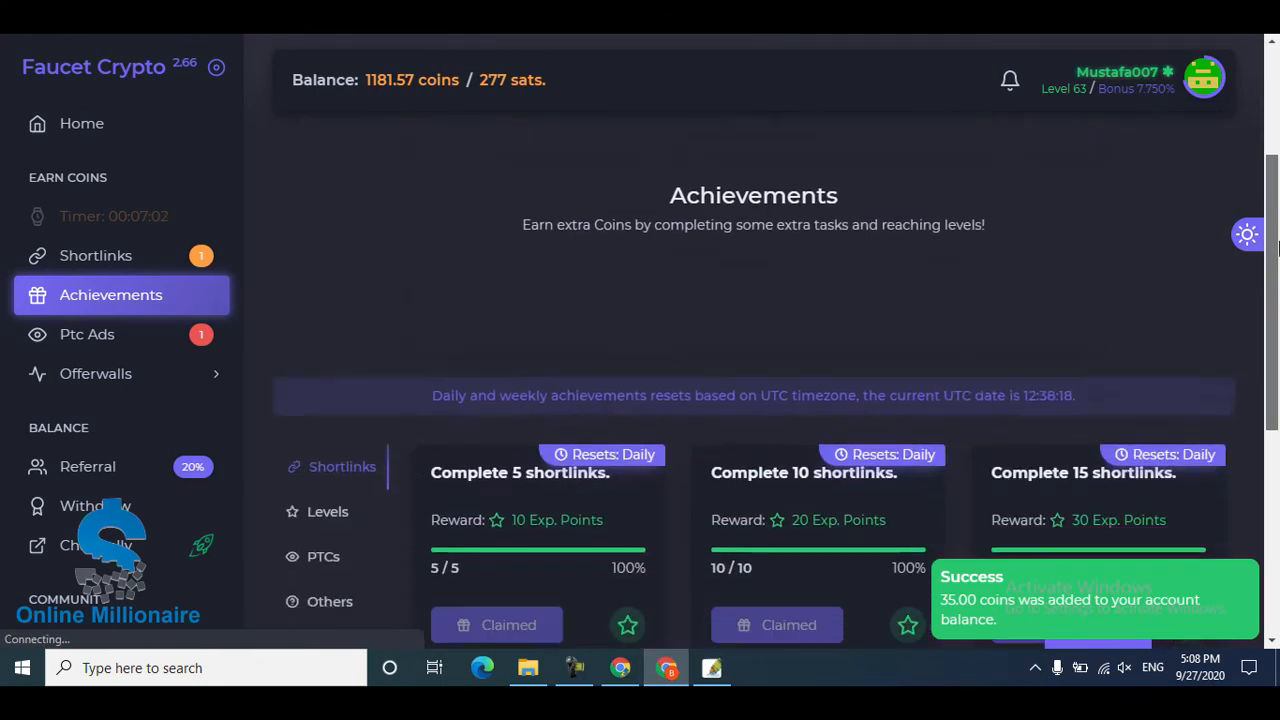
{"action": "scroll", "scroll_direction": "down", "scroll_amount": 3}
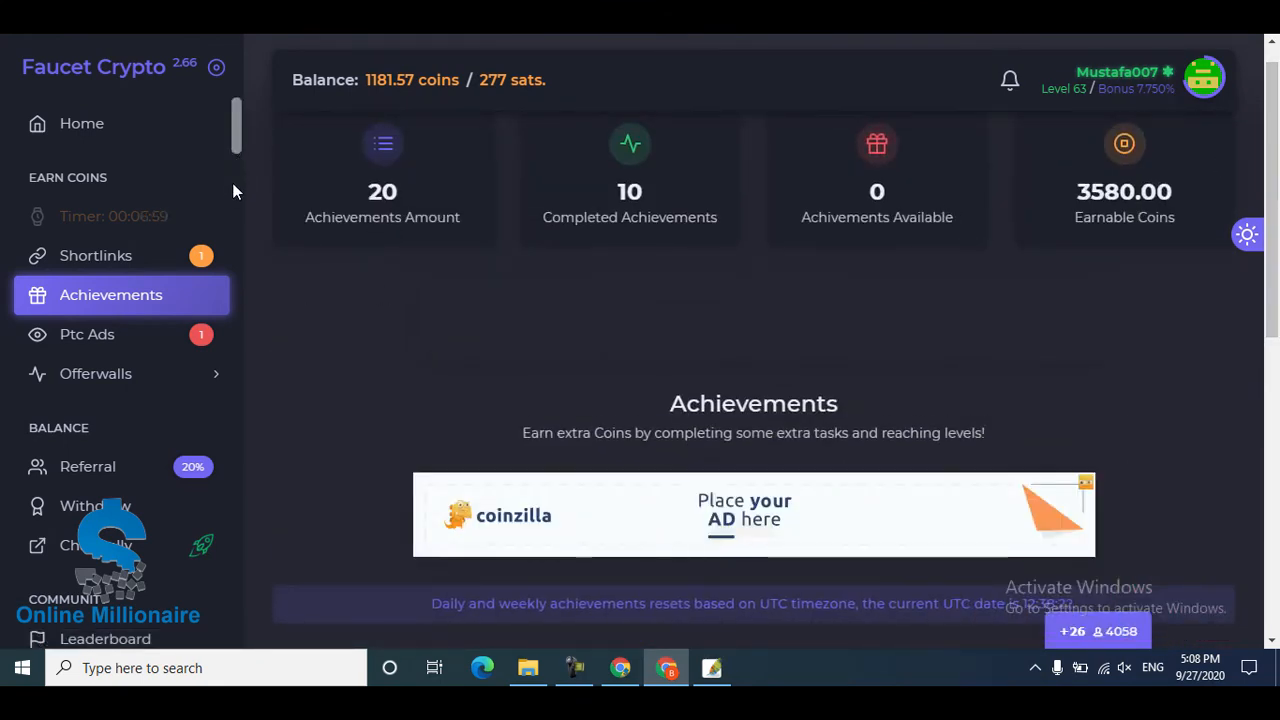
{"action": "scroll", "scroll_direction": "down", "scroll_amount": 3}
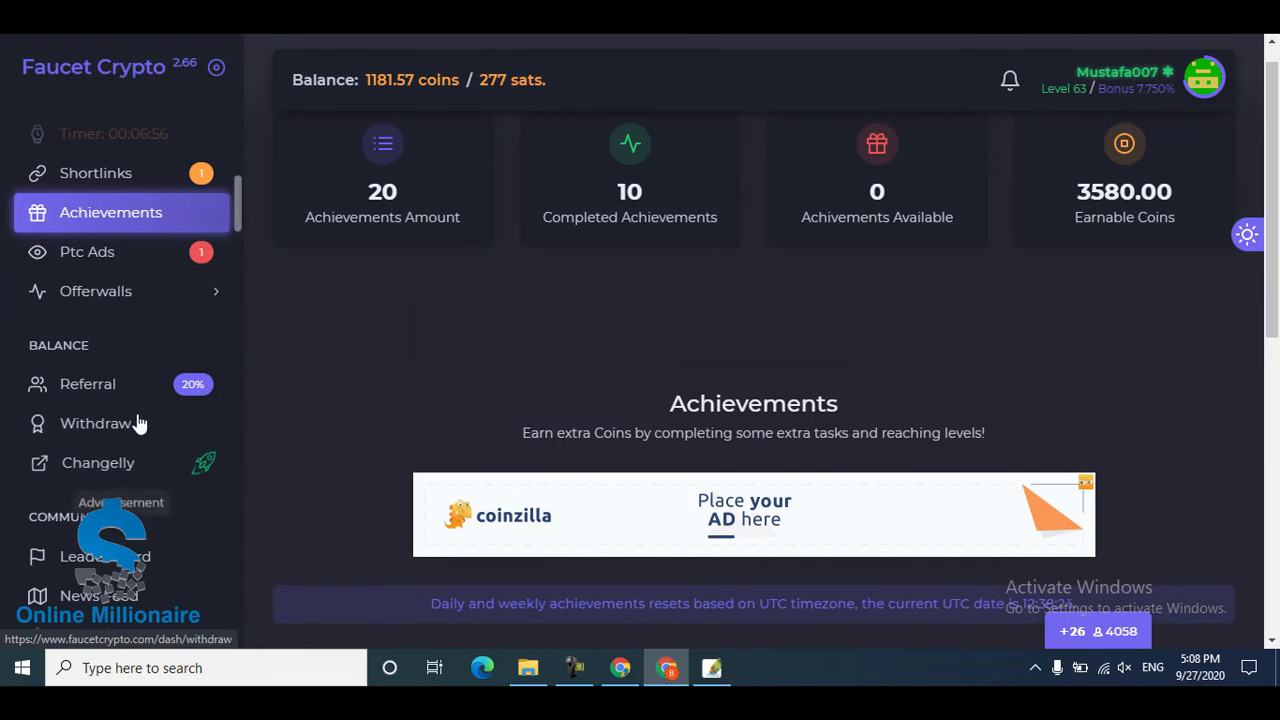
Open the Withdraw page and start the Bitcoin withdrawal of 1181.57 coins via FaucetPay
{"action": "left_click", "coordinate": [100, 423]}
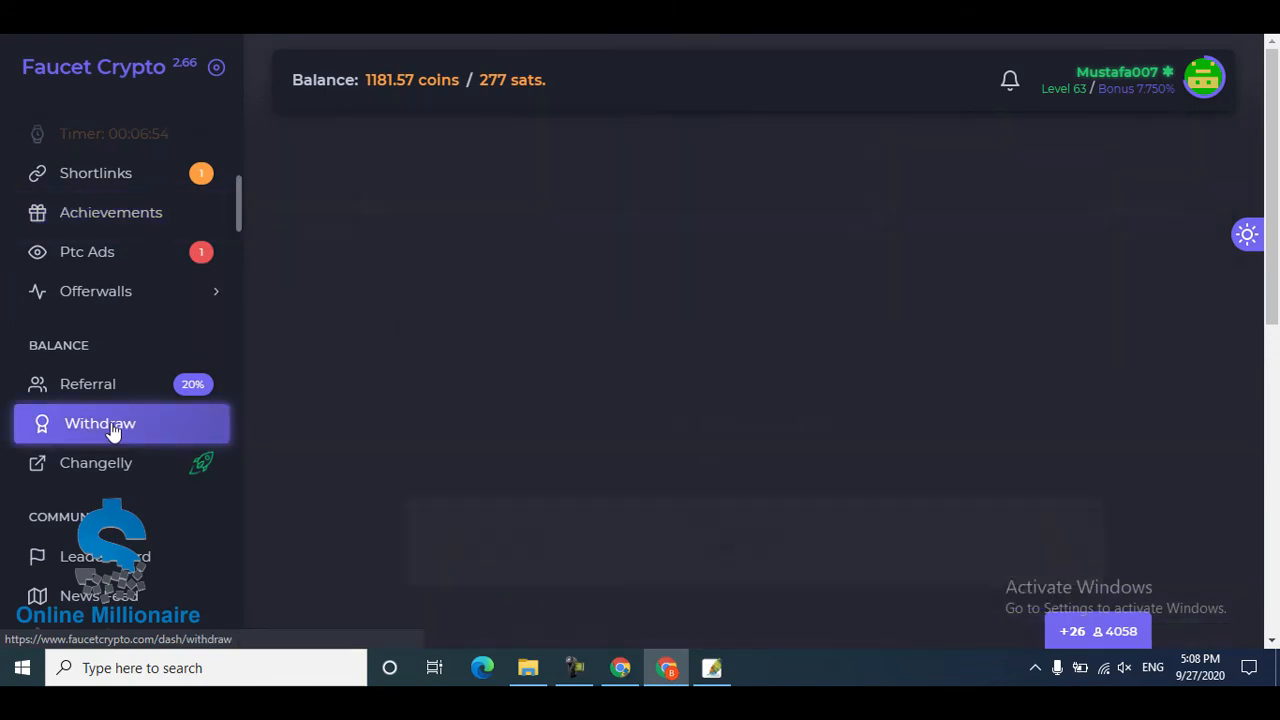
{"action": "left_click", "coordinate": [100, 423]}
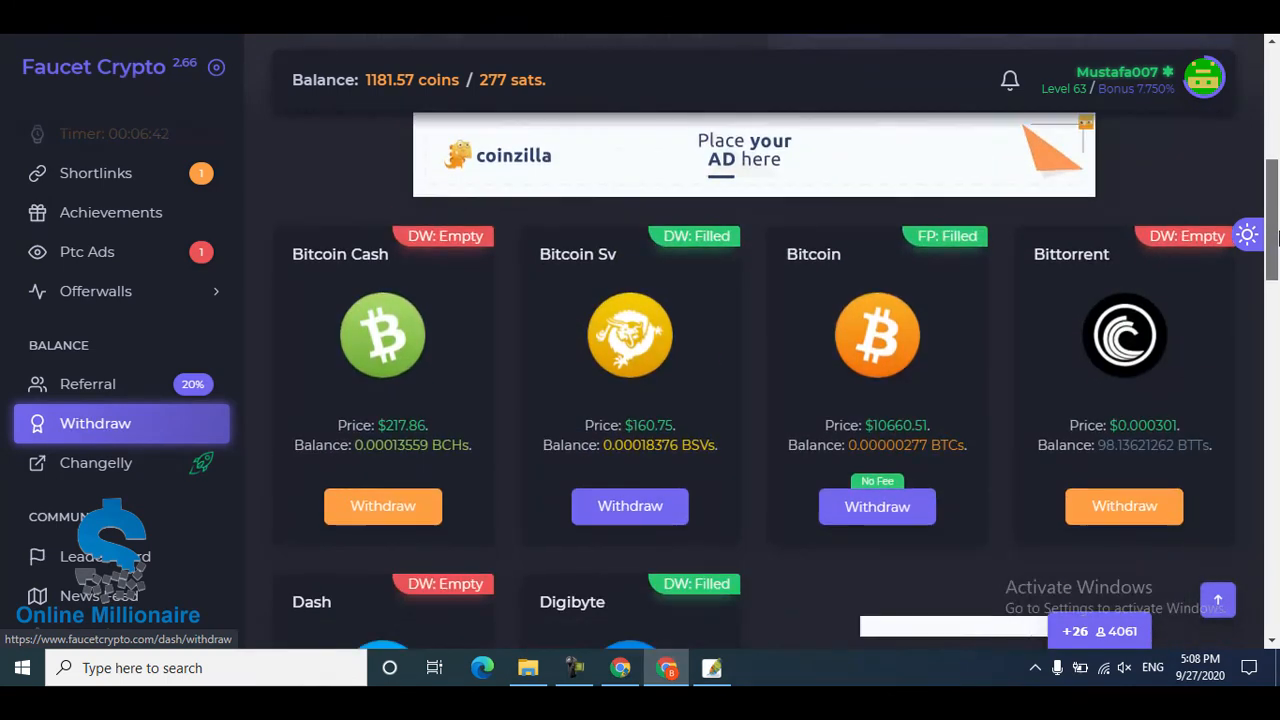
{"action": "scroll", "scroll_direction": "down", "scroll_amount": 3}
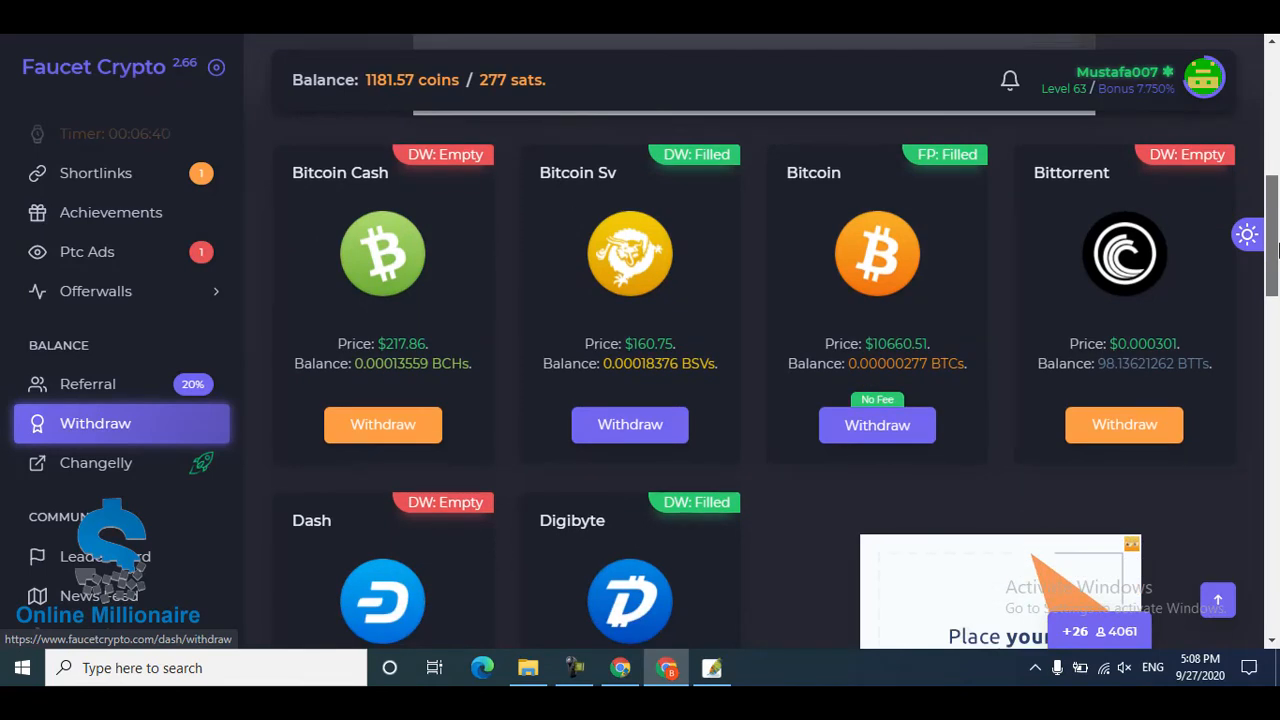
{"action": "mouse_move", "coordinate": [884, 232]}
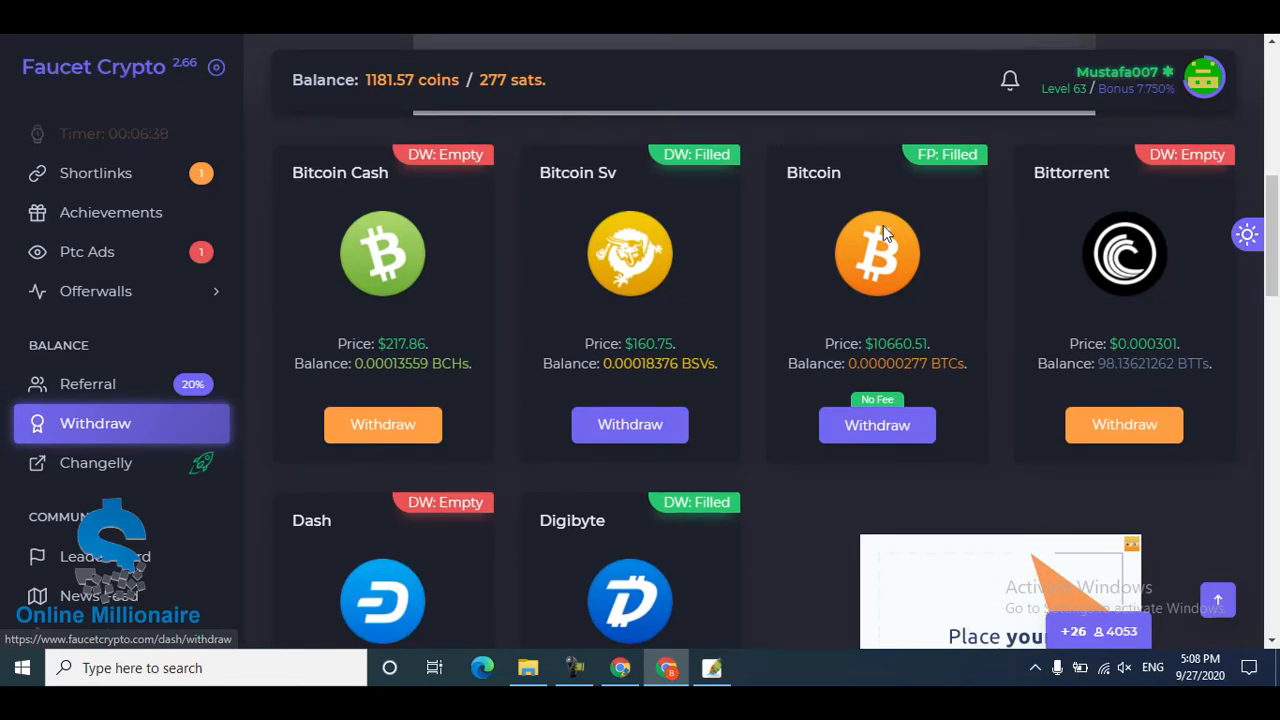
{"action": "mouse_move", "coordinate": [920, 375]}
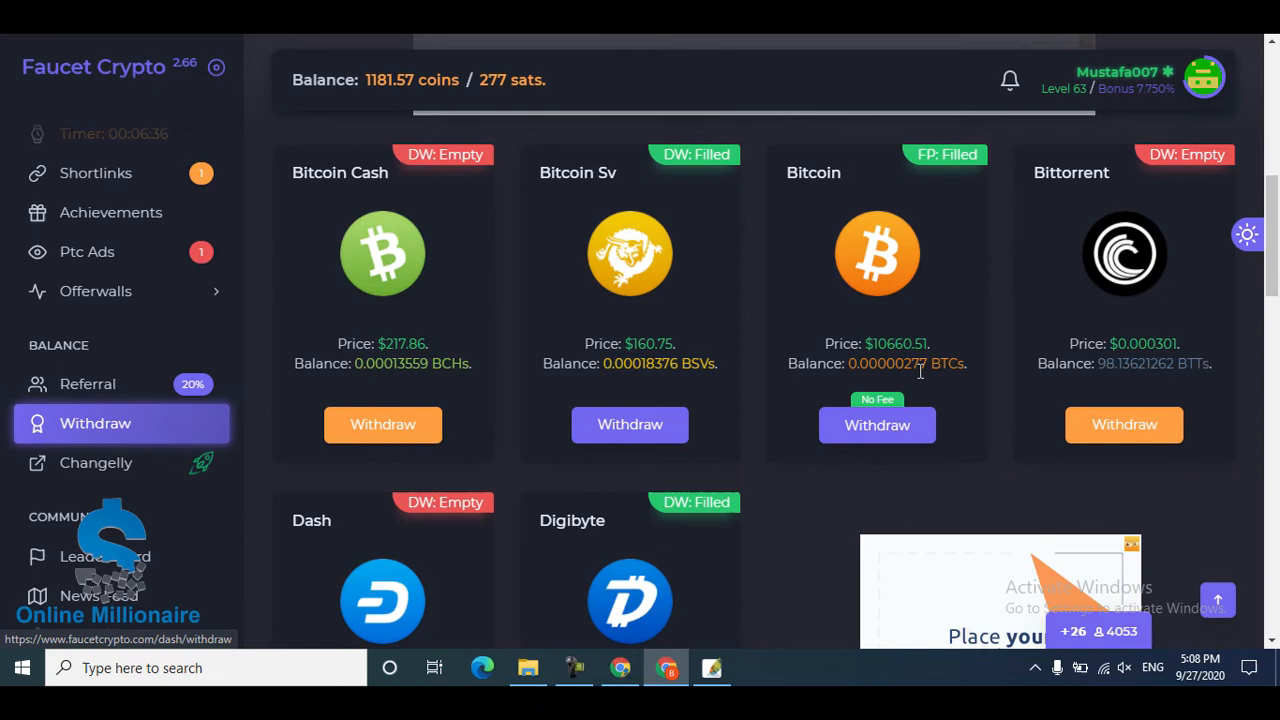
{"action": "mouse_move", "coordinate": [528, 286]}
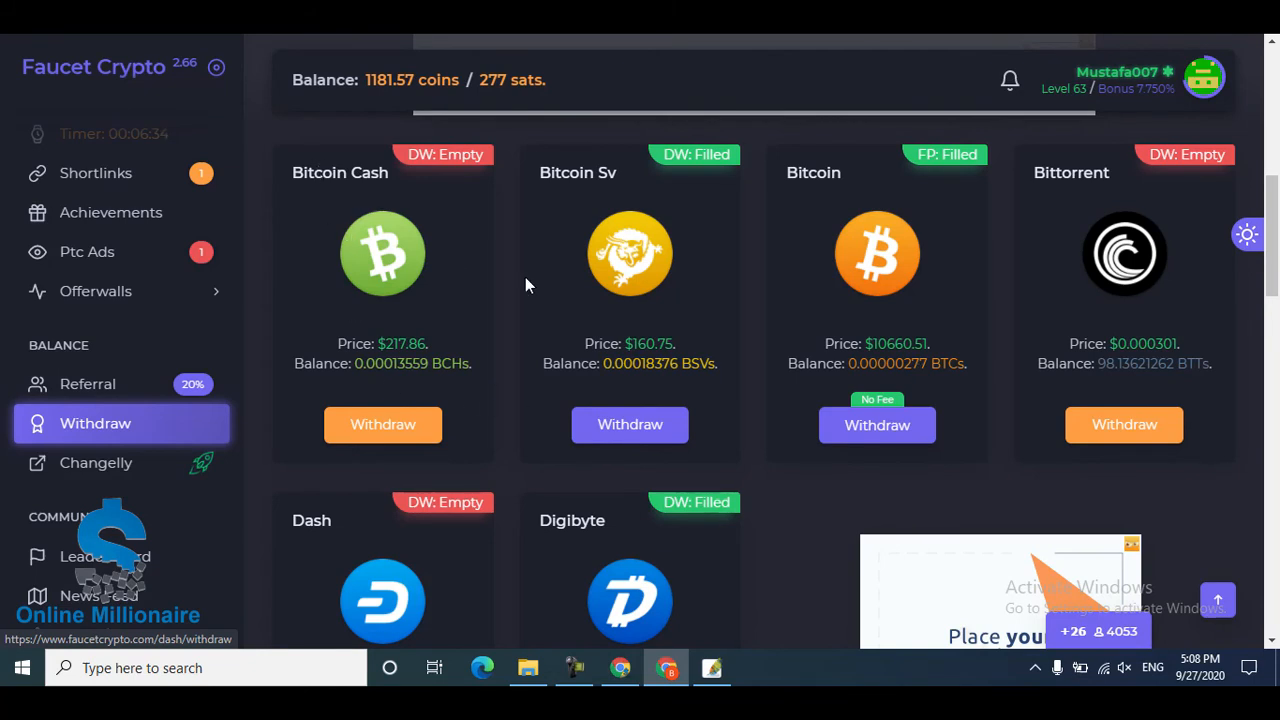
{"action": "scroll", "scroll_direction": "down", "scroll_amount": 3}
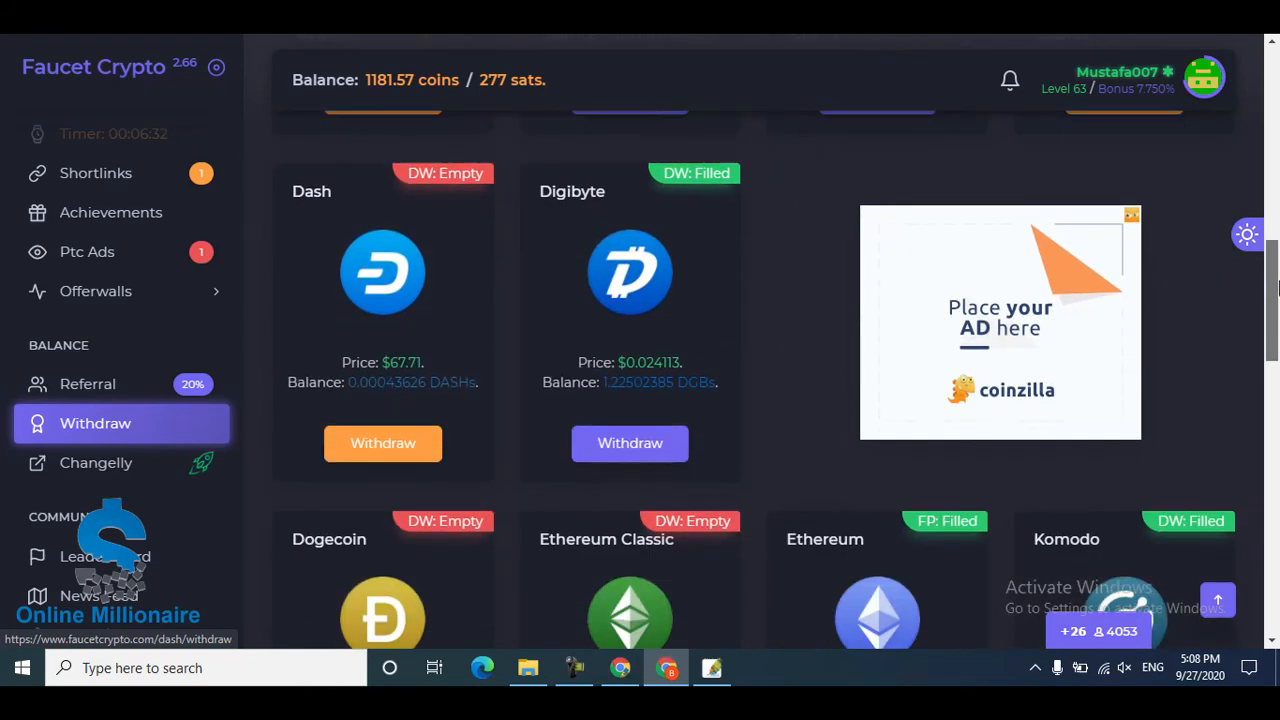
{"action": "scroll", "scroll_direction": "down", "scroll_amount": 3}
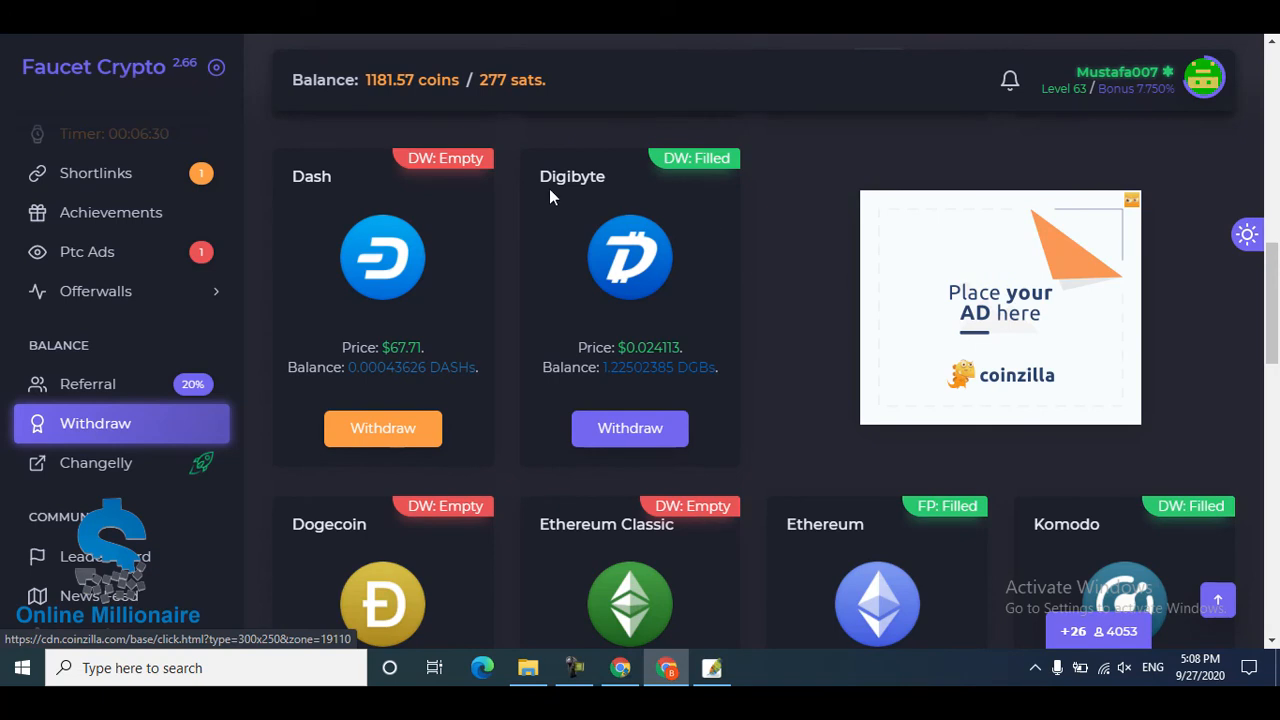
{"action": "scroll", "scroll_direction": "down", "scroll_amount": 3}
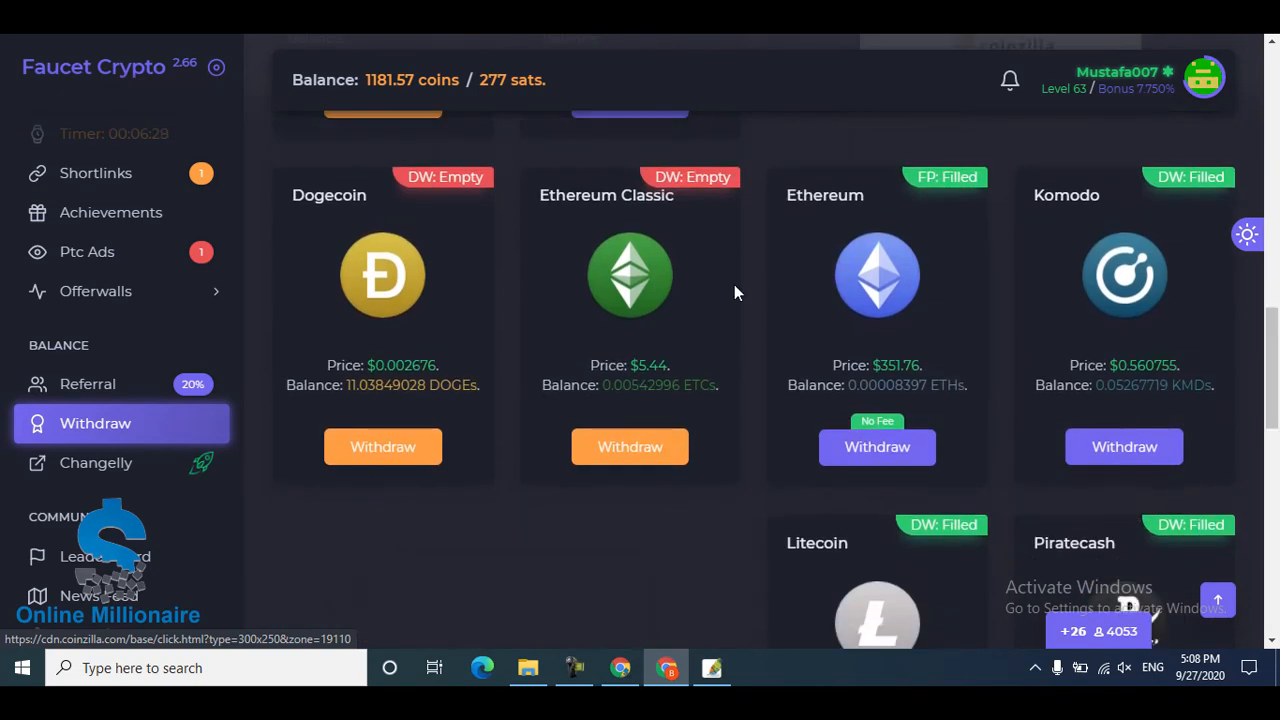
{"action": "mouse_move", "coordinate": [826, 218]}
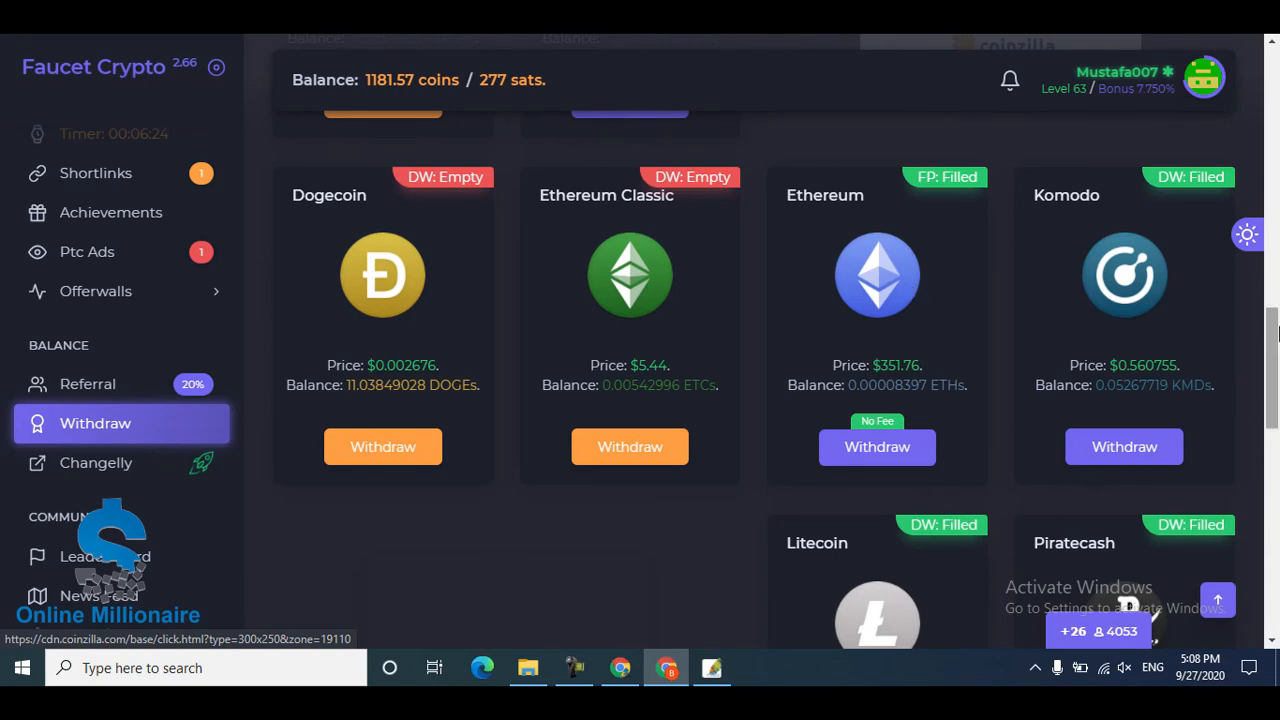
{"action": "scroll", "scroll_direction": "down", "scroll_amount": 3}
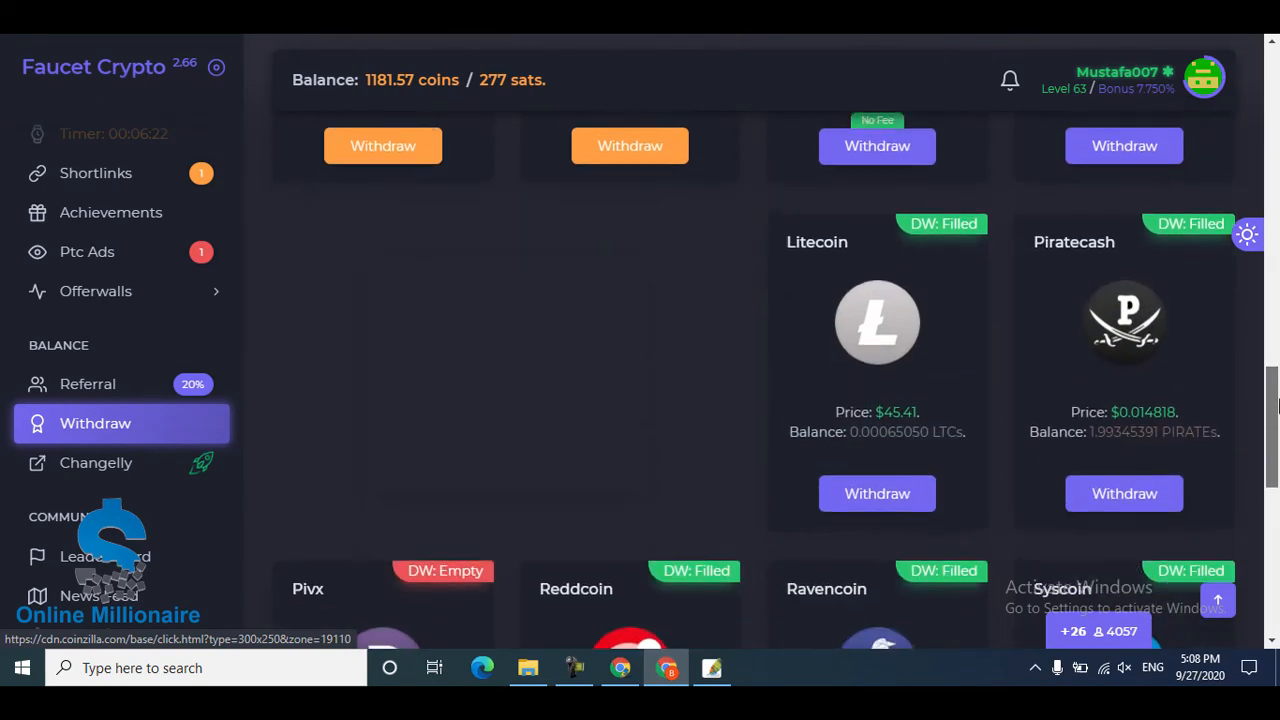
{"action": "scroll", "scroll_direction": "down", "scroll_amount": 3}
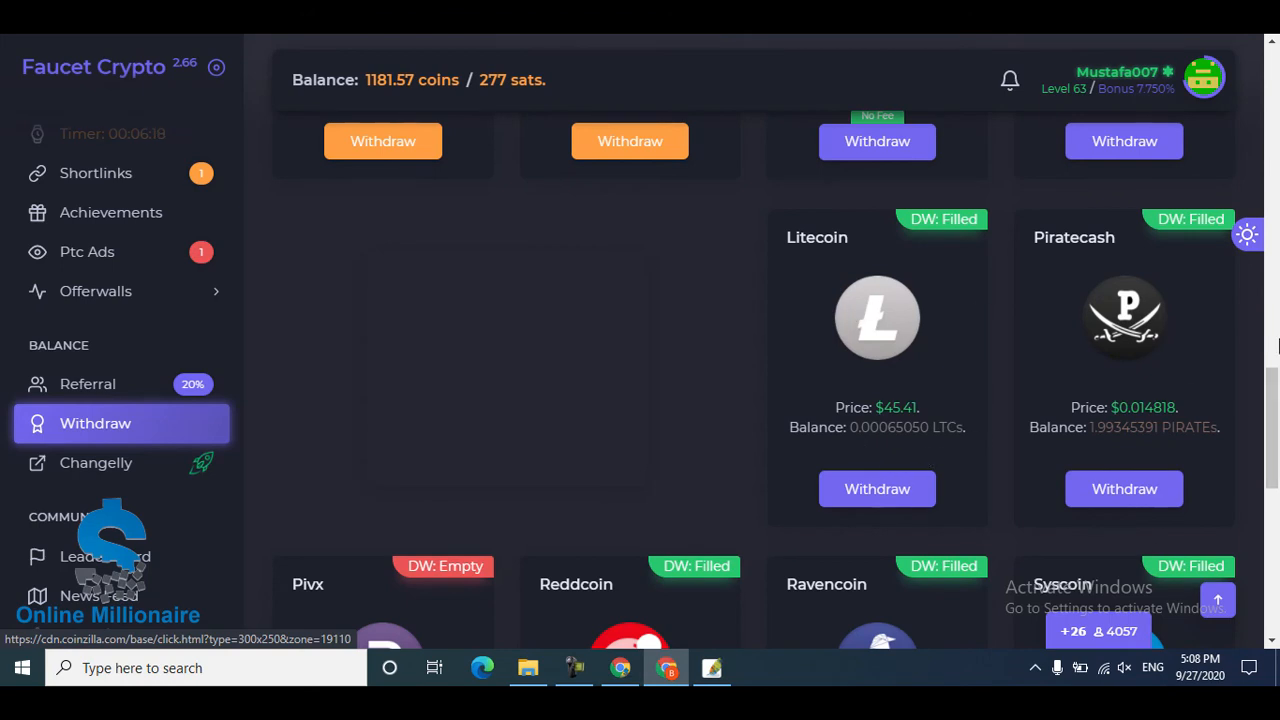
{"action": "scroll", "scroll_direction": "down", "scroll_amount": 3}
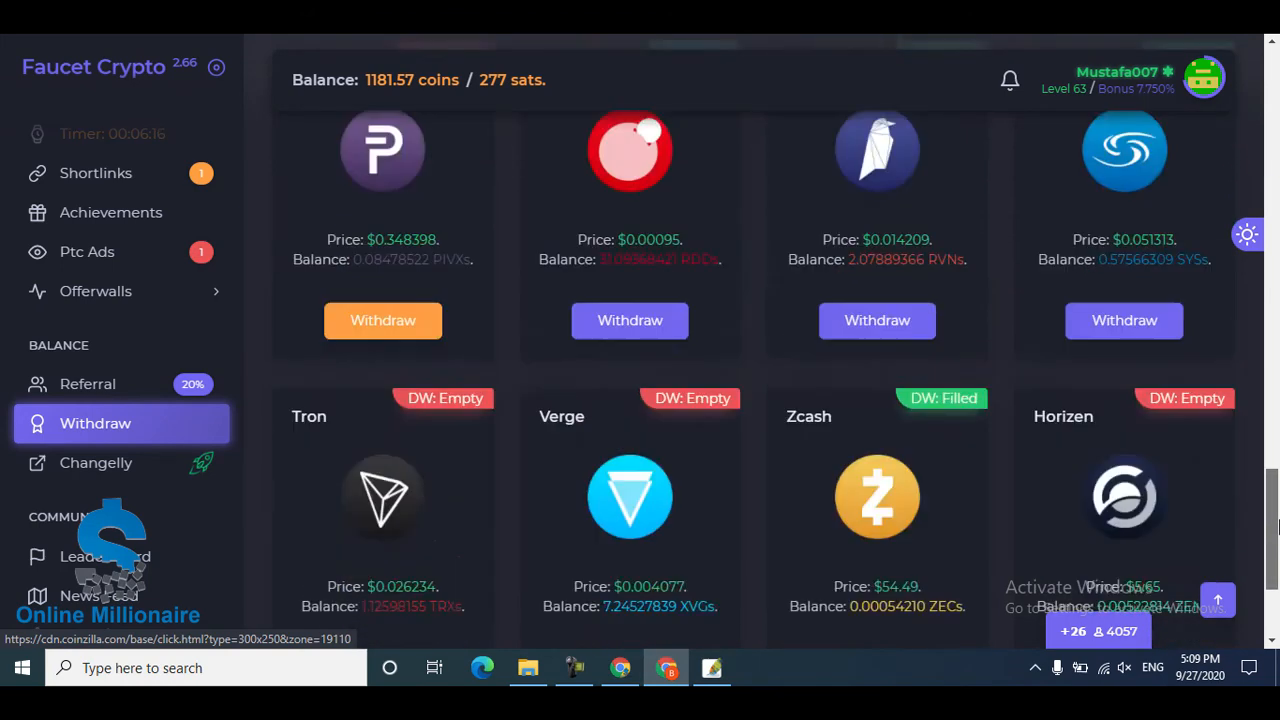
{"action": "scroll", "scroll_direction": "up", "scroll_amount": 3}
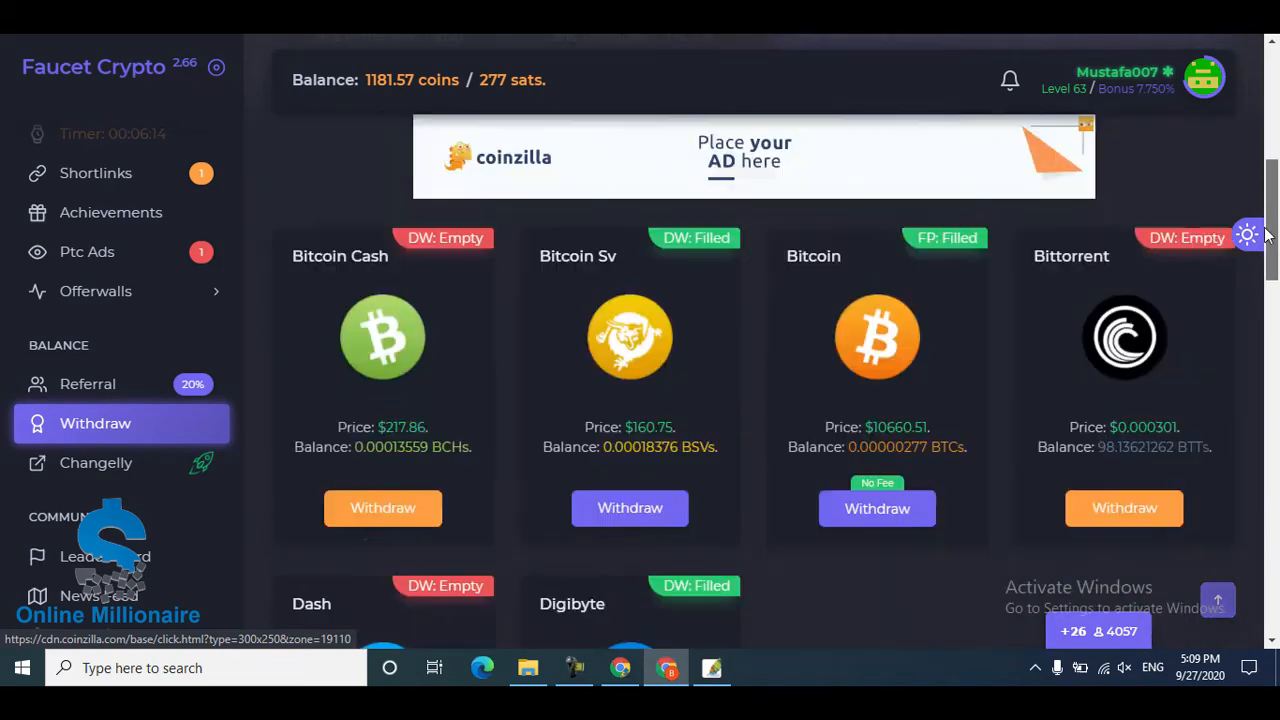
{"action": "scroll", "scroll_direction": "down", "scroll_amount": 3}
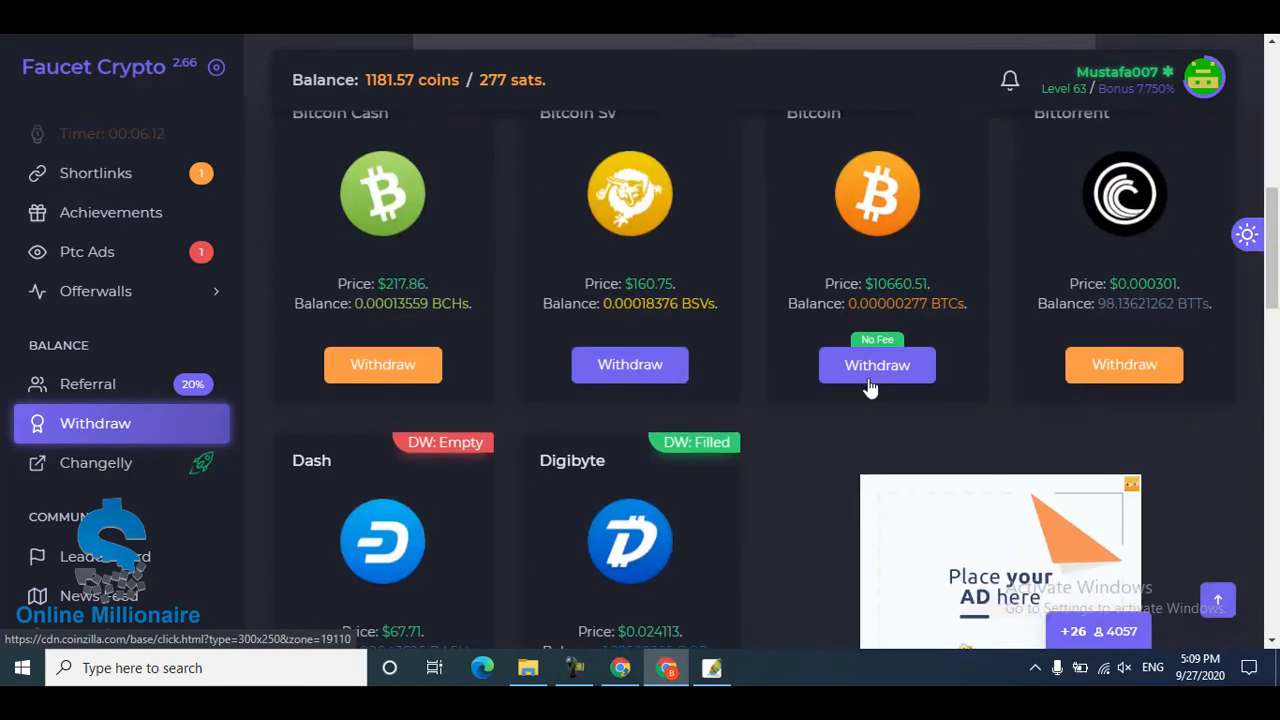
{"action": "left_click", "coordinate": [877, 364]}
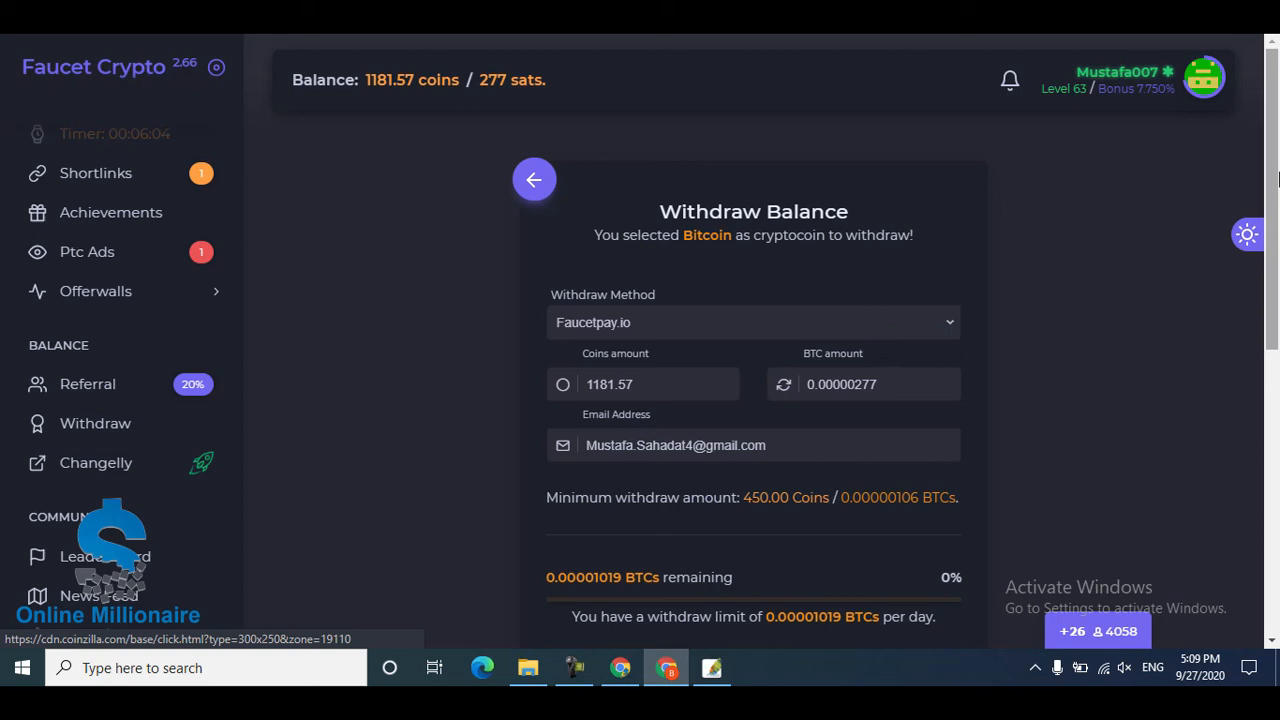
Solve the tile captcha and request the summary for 0.00000277 BTC with zero fee
{"action": "scroll", "scroll_direction": "down", "scroll_amount": 3}
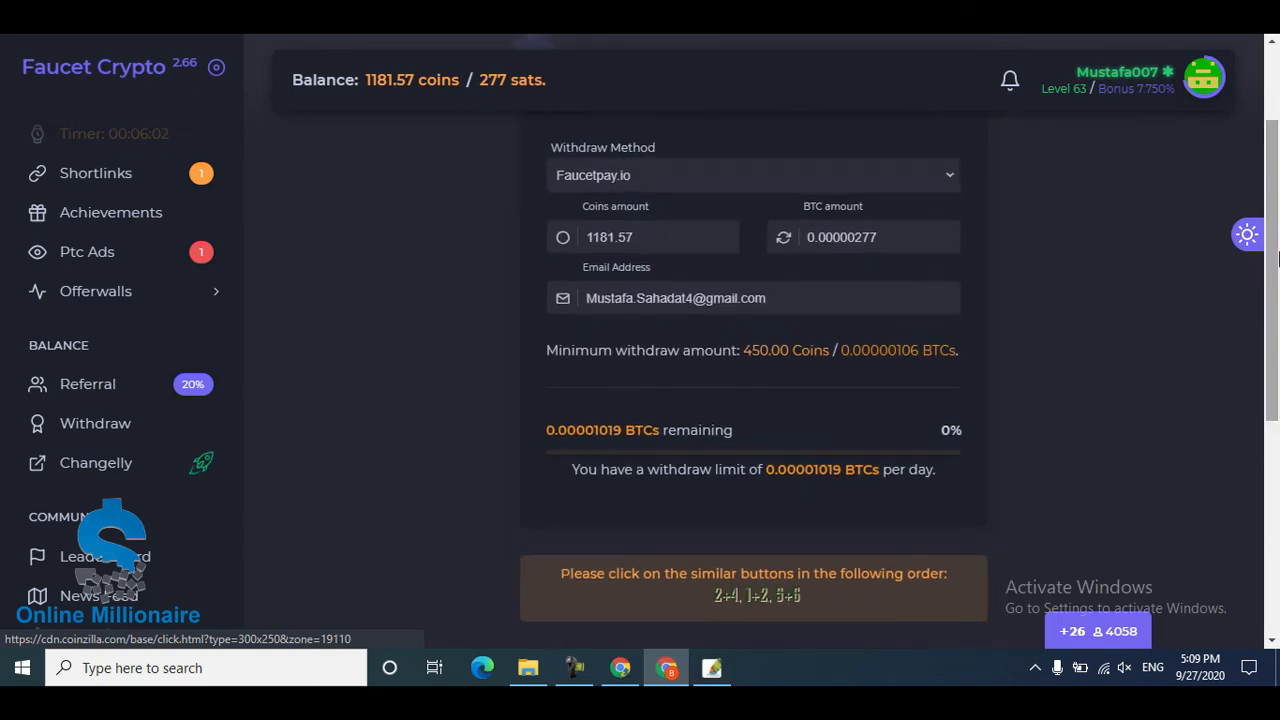
{"action": "mouse_move", "coordinate": [768, 264]}
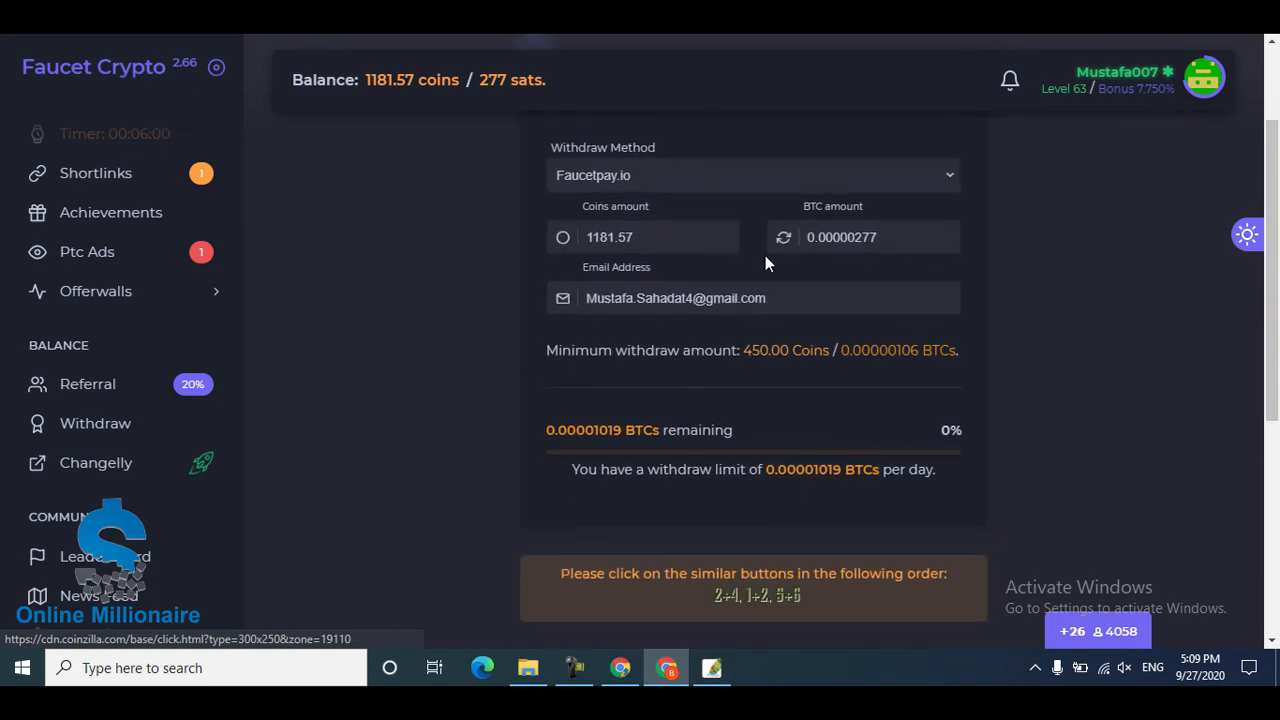
{"action": "scroll", "scroll_direction": "down", "scroll_amount": 3}
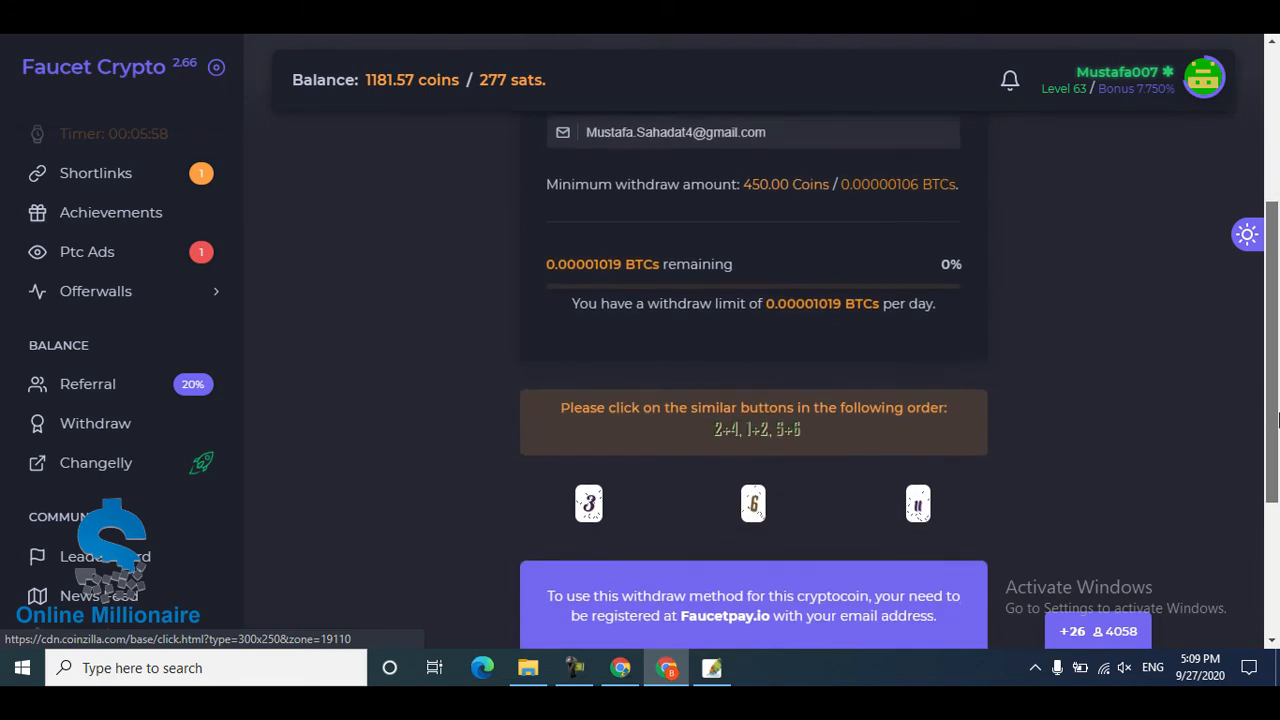
{"action": "scroll", "scroll_direction": "down", "scroll_amount": 3}
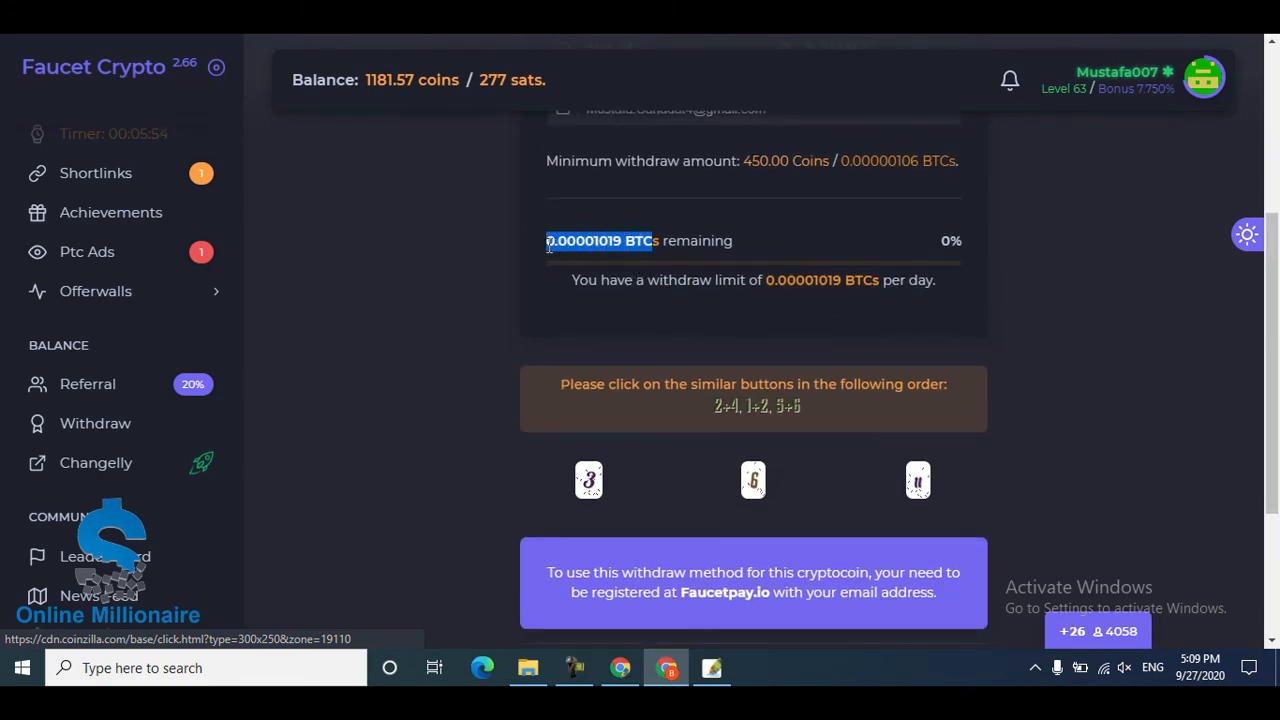
{"action": "scroll", "scroll_direction": "down", "scroll_amount": 3}
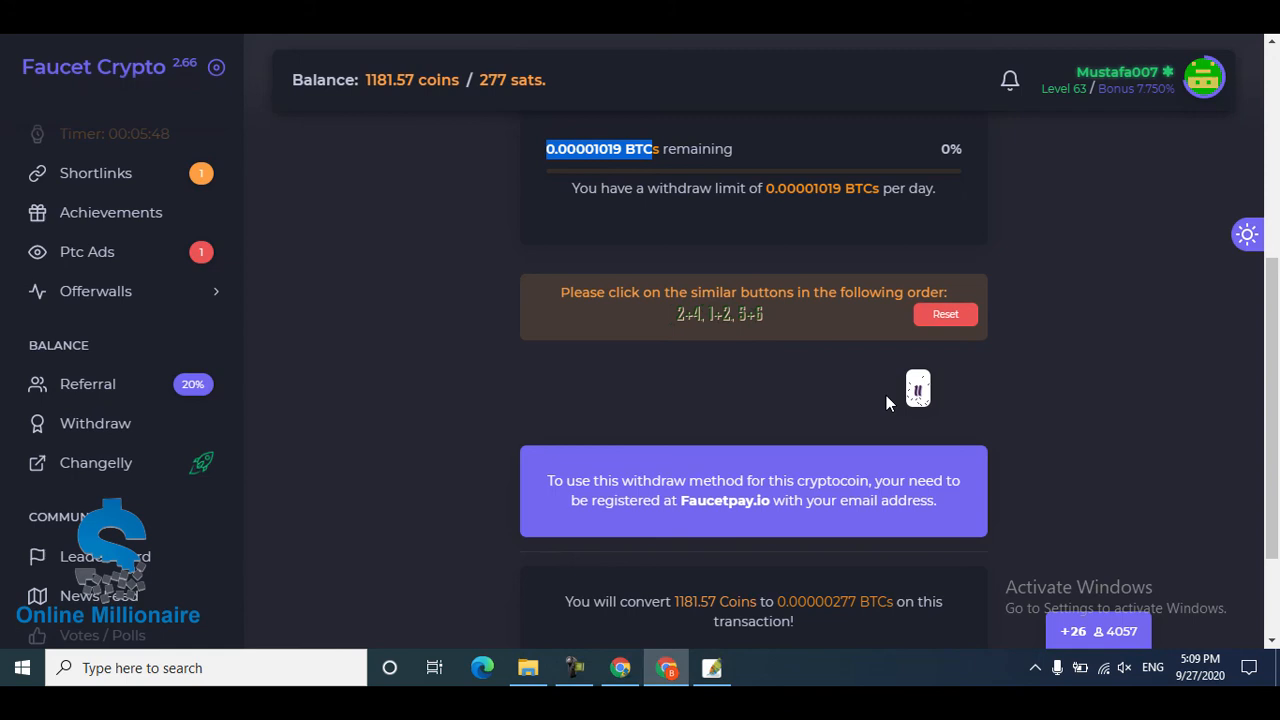
{"action": "scroll", "scroll_direction": "down", "scroll_amount": 3}
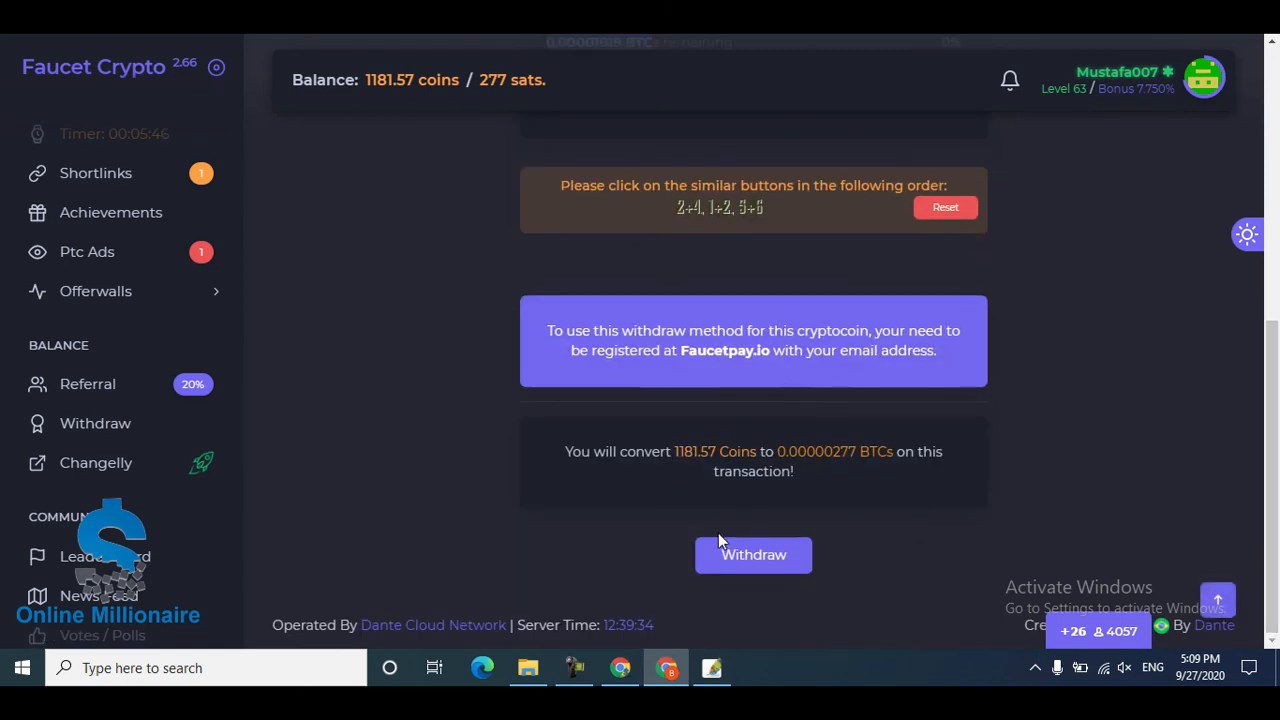
{"action": "left_click", "coordinate": [753, 555]}
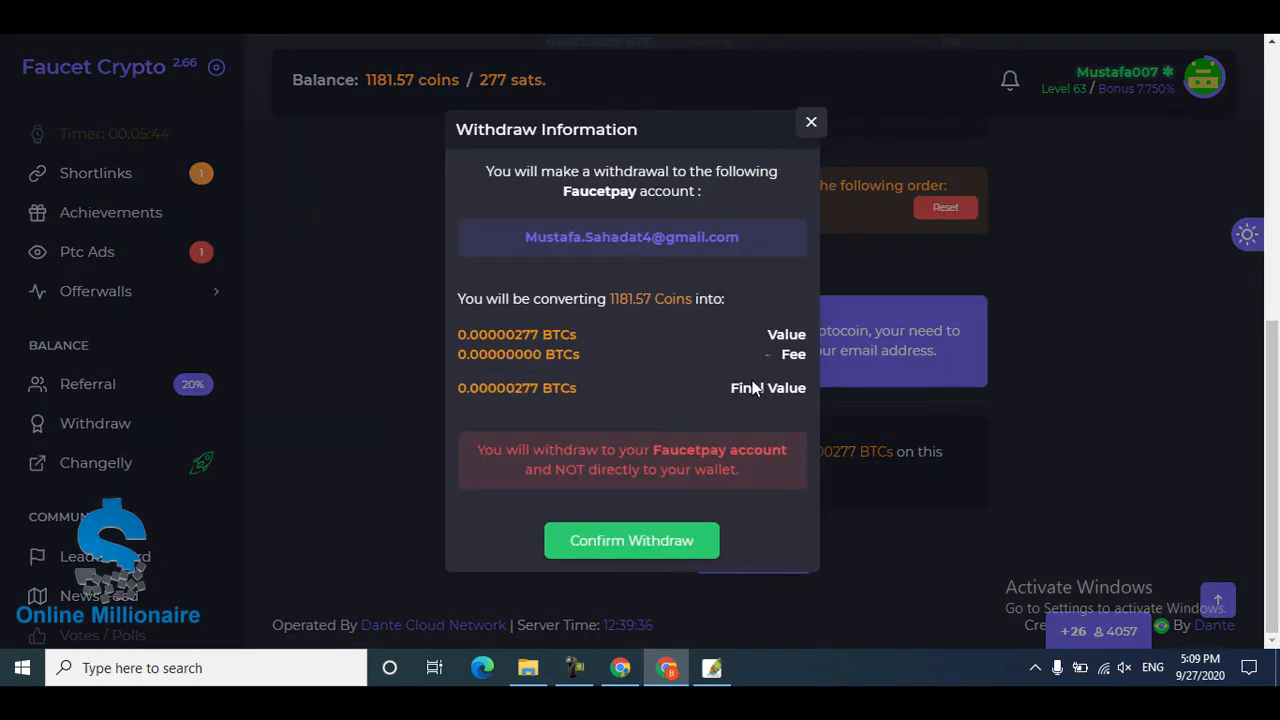
{"action": "mouse_move", "coordinate": [608, 196]}
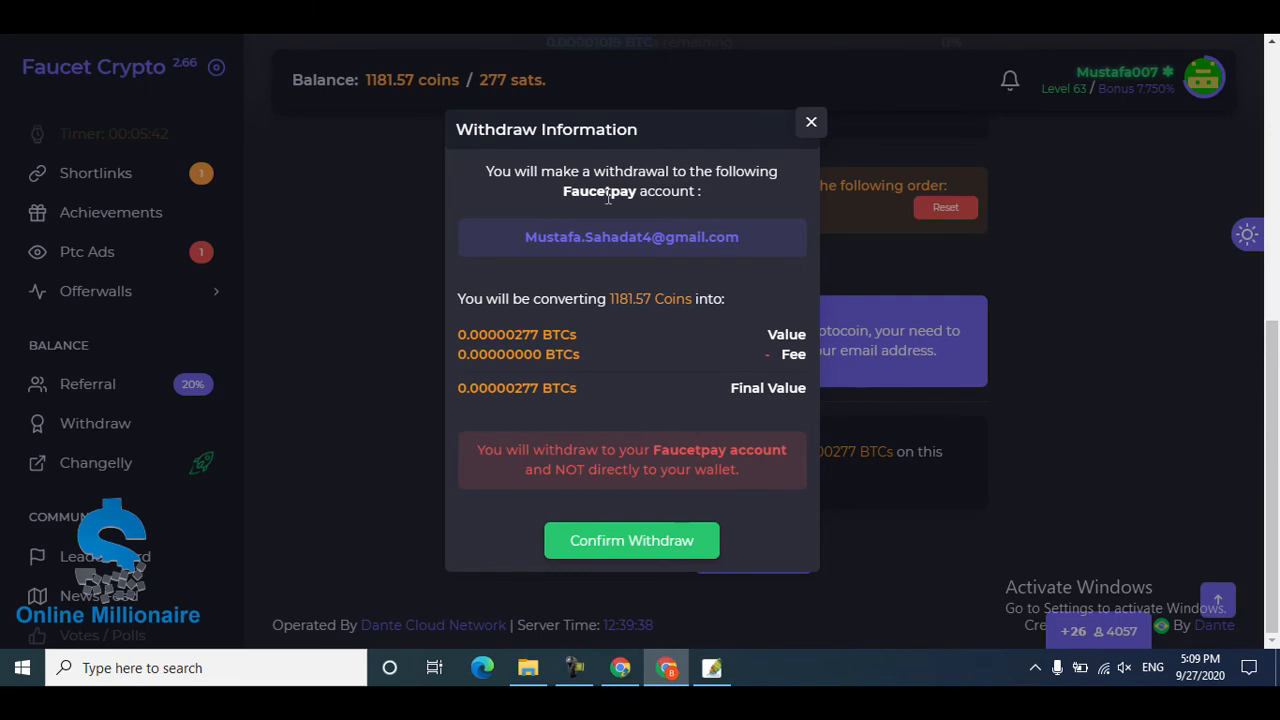
{"action": "mouse_move", "coordinate": [622, 241]}
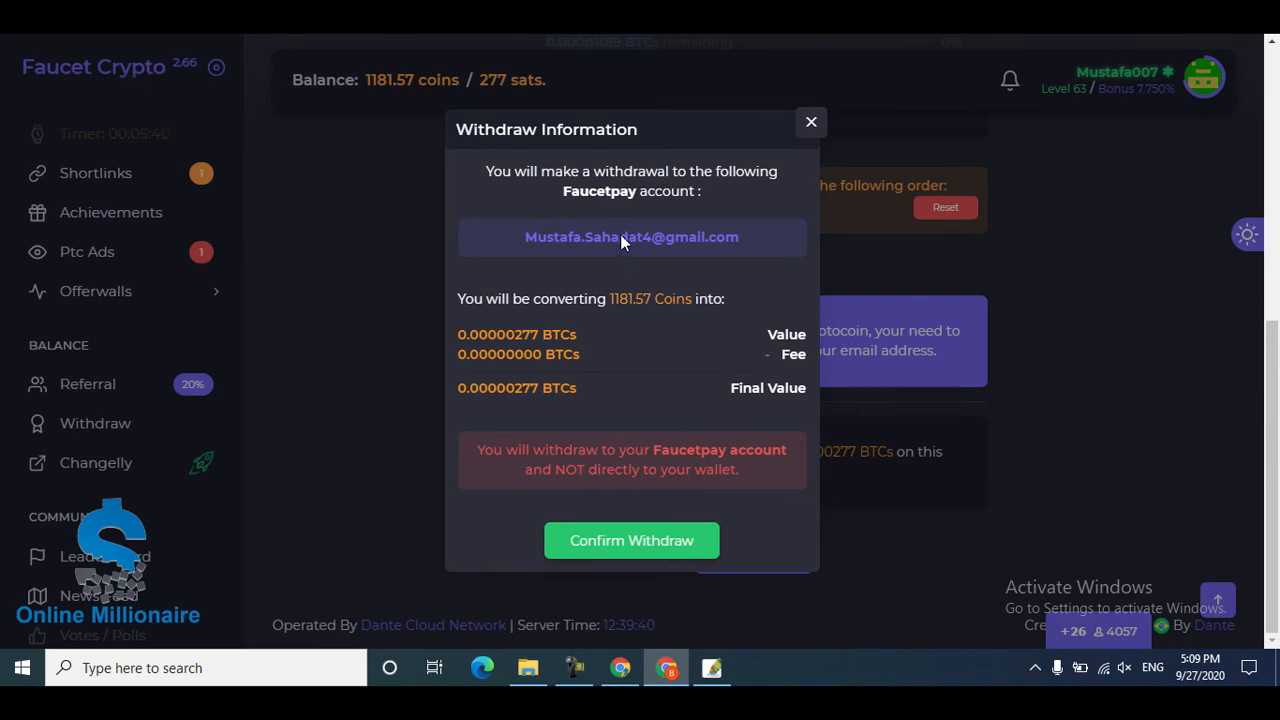
{"action": "mouse_move", "coordinate": [615, 241]}
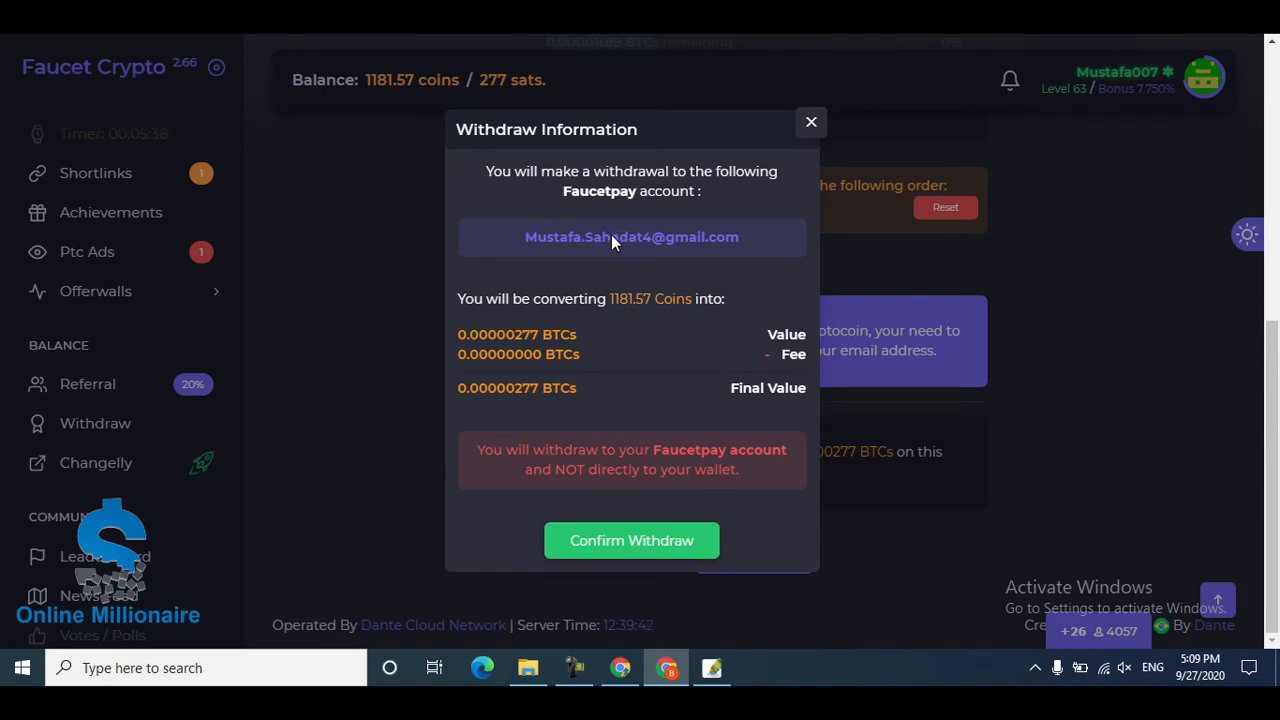
{"action": "mouse_move", "coordinate": [620, 368]}
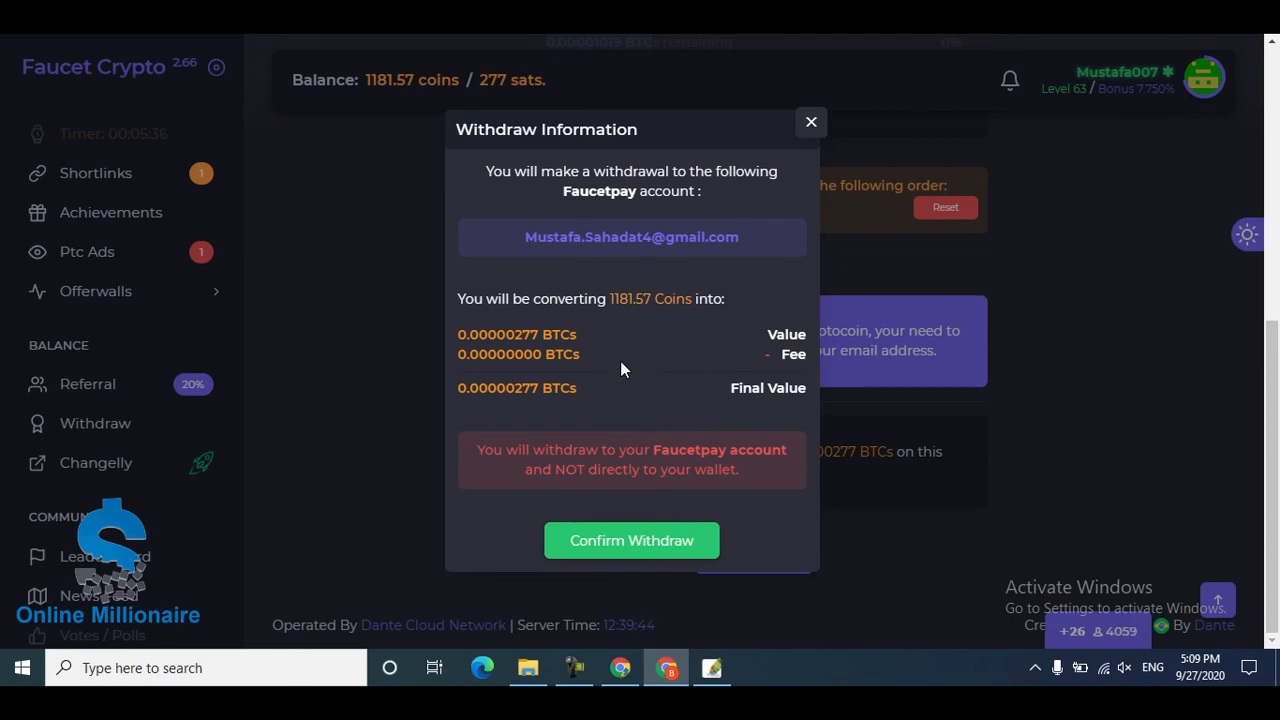
Confirm the 0.00000277 BTC withdrawal in the Withdraw Information dialog
{"action": "left_click", "coordinate": [631, 540]}
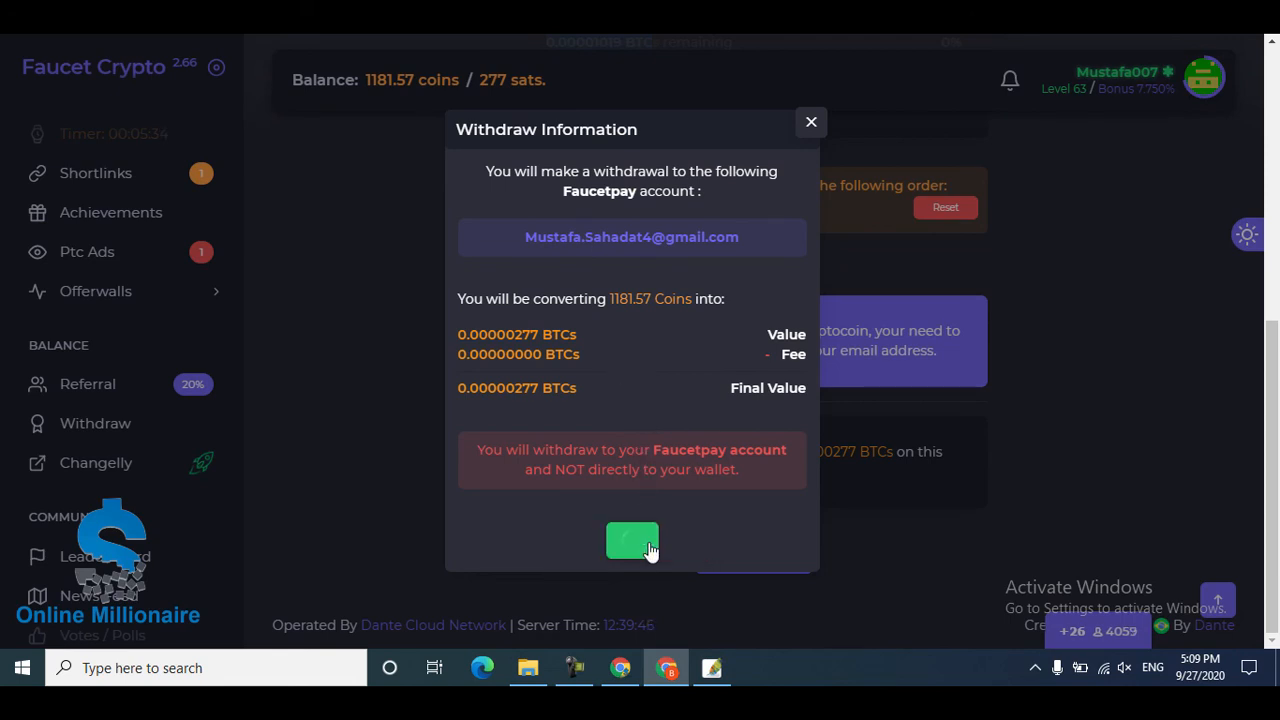
{"action": "left_click", "coordinate": [631, 540]}
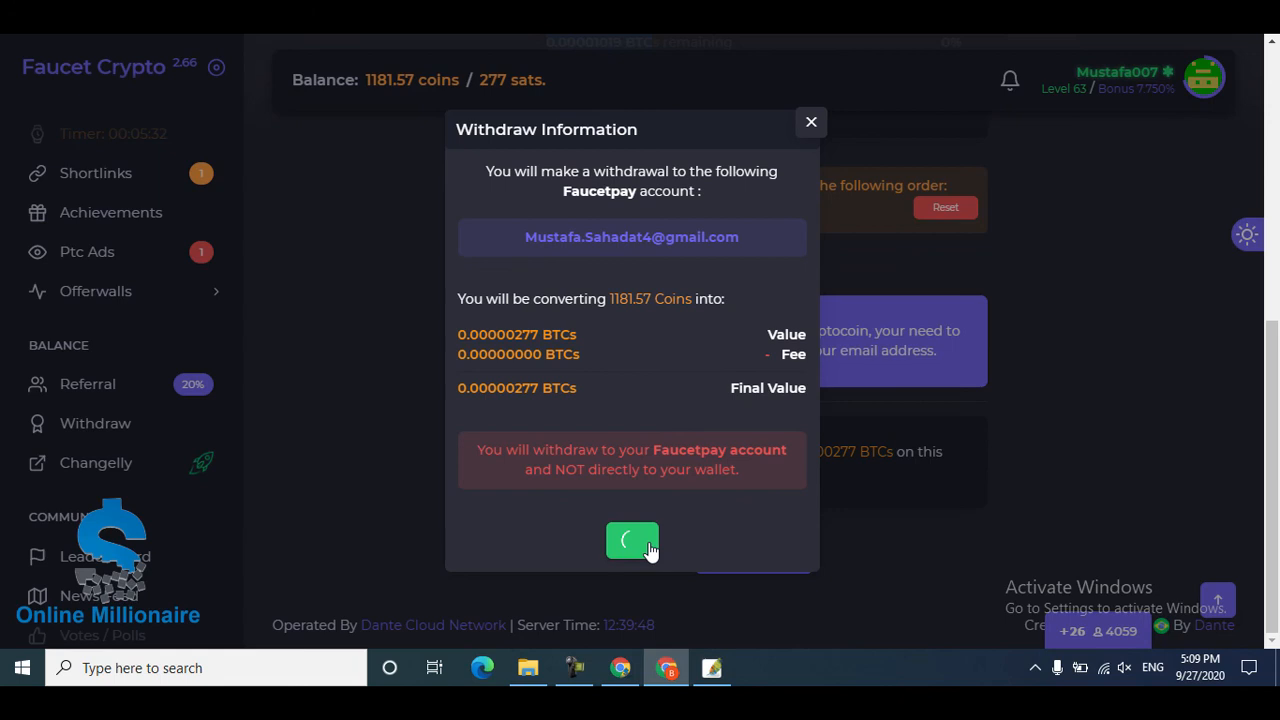
{"action": "left_click", "coordinate": [631, 540]}
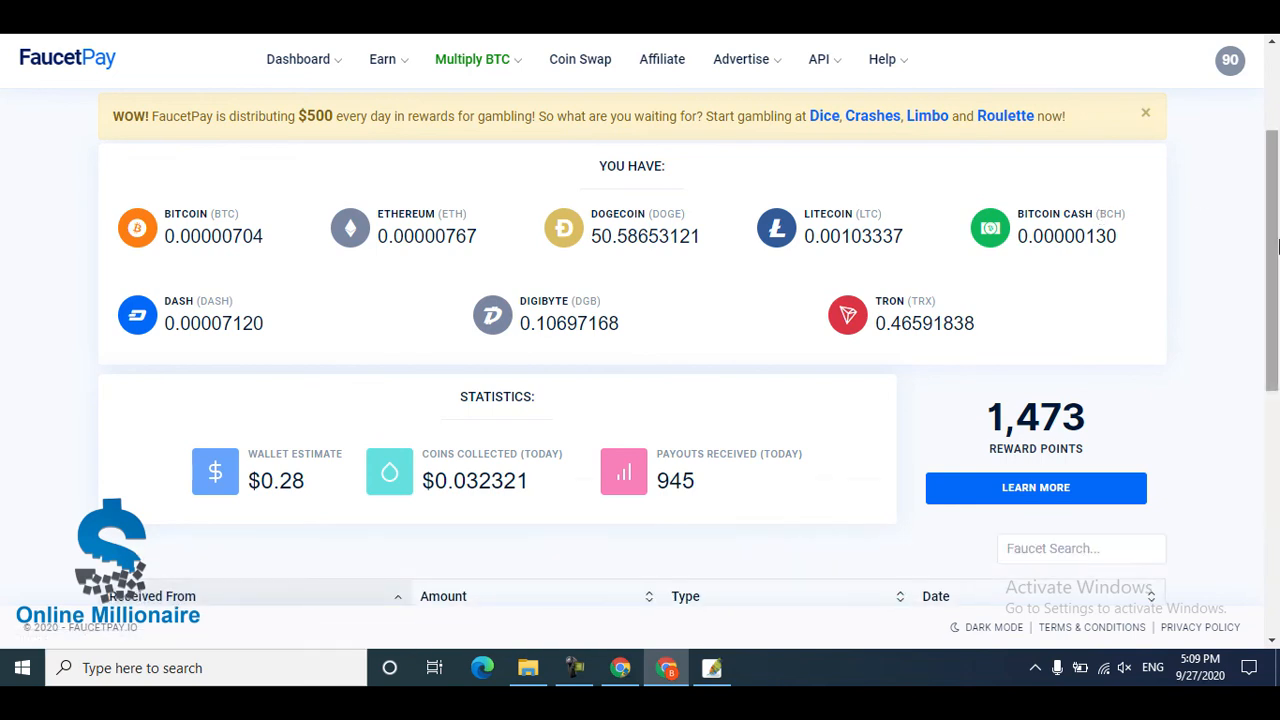
Find the 0.00000277 BTC Faucet Crypto payment in FaucetPay and close the withdrawal summary
{"action": "scroll", "scroll_direction": "down", "scroll_amount": 3}
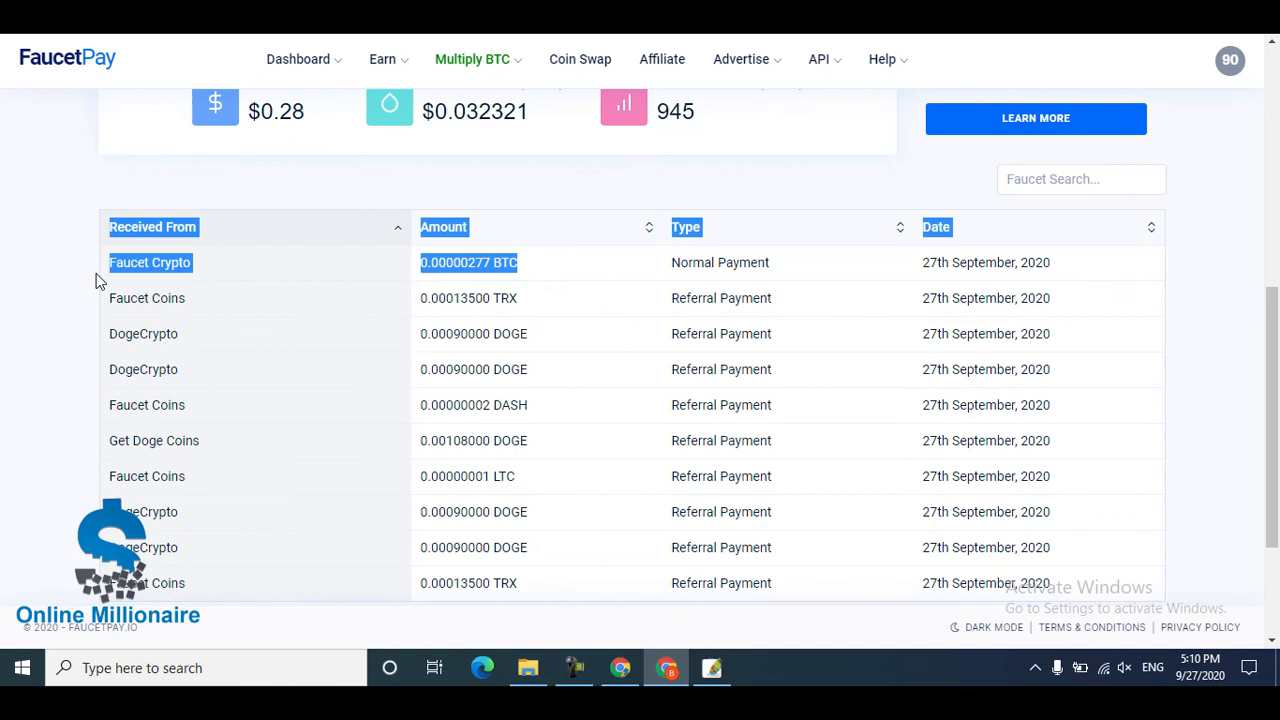
{"action": "scroll", "scroll_direction": "up", "scroll_amount": 3}
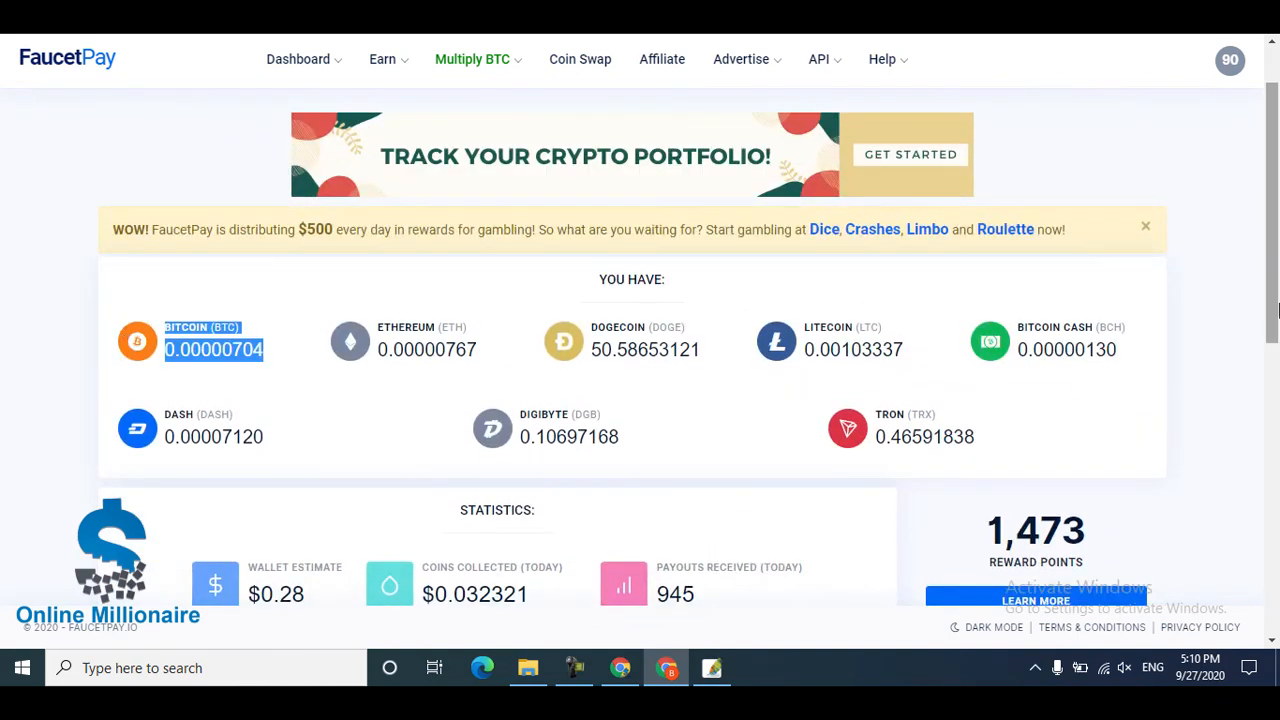
{"action": "scroll", "scroll_direction": "down", "scroll_amount": 3}
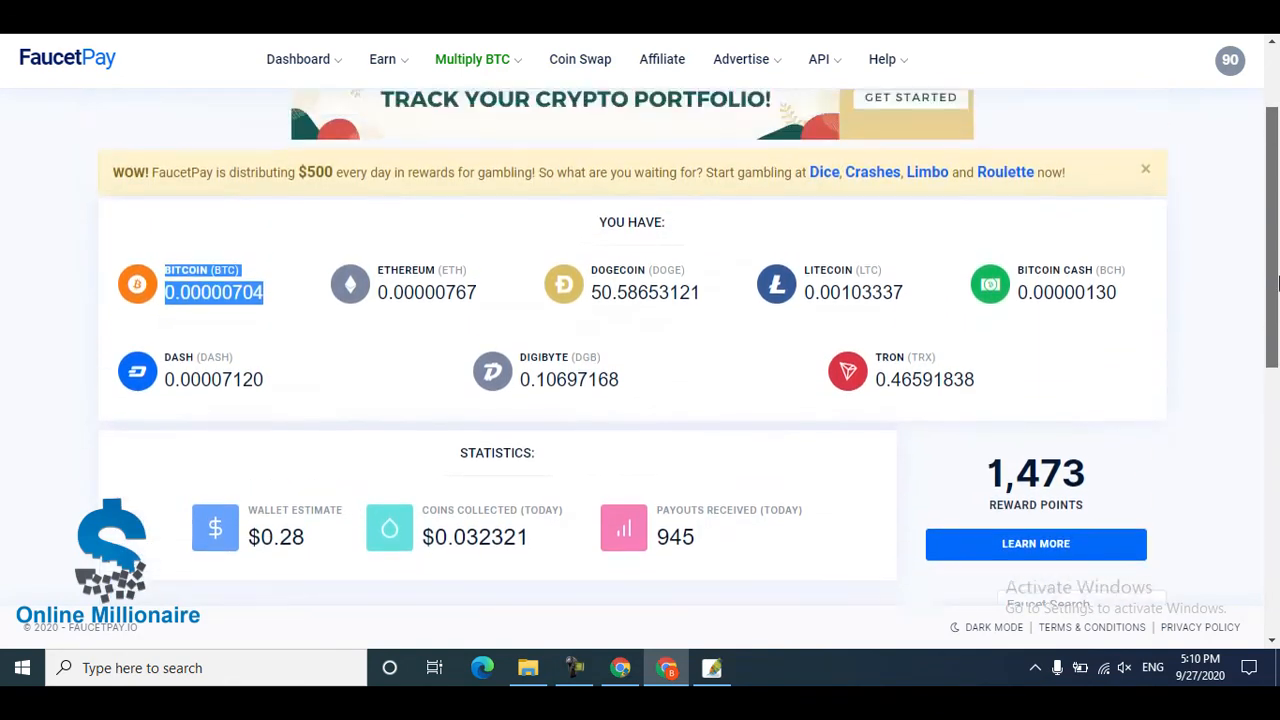
{"action": "scroll", "scroll_direction": "down", "scroll_amount": 3}
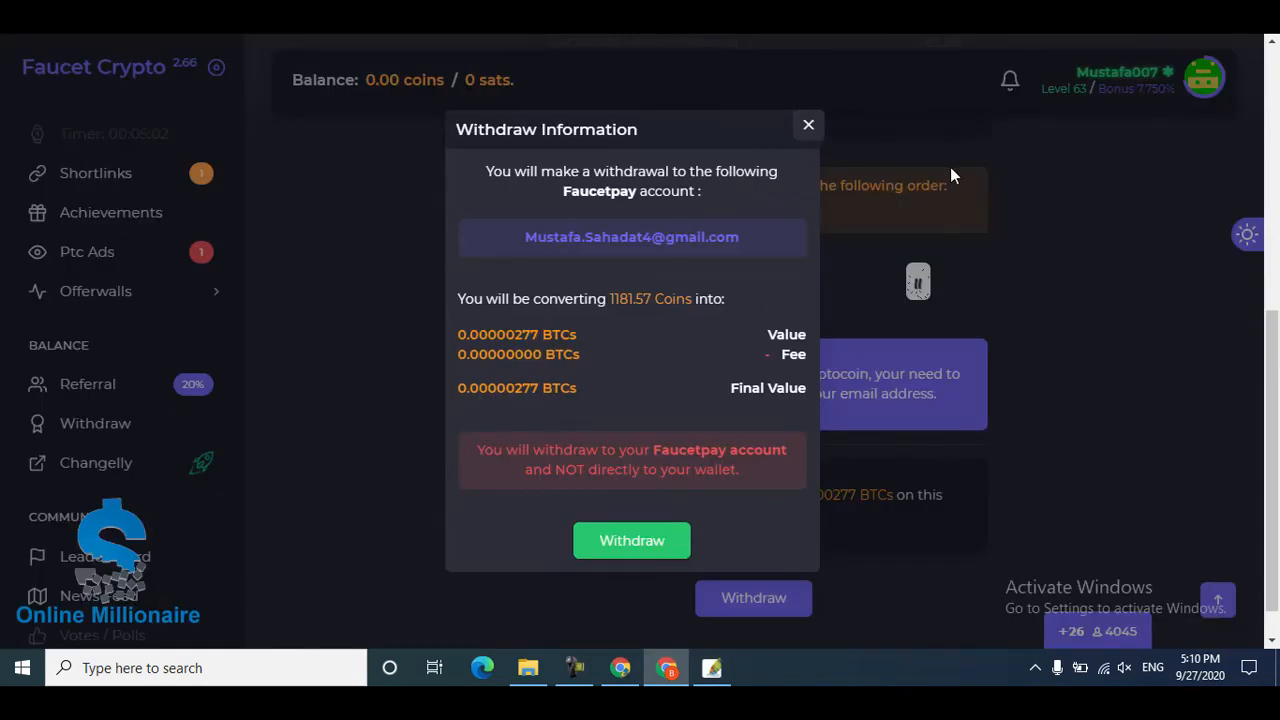
{"action": "left_click", "coordinate": [808, 125]}
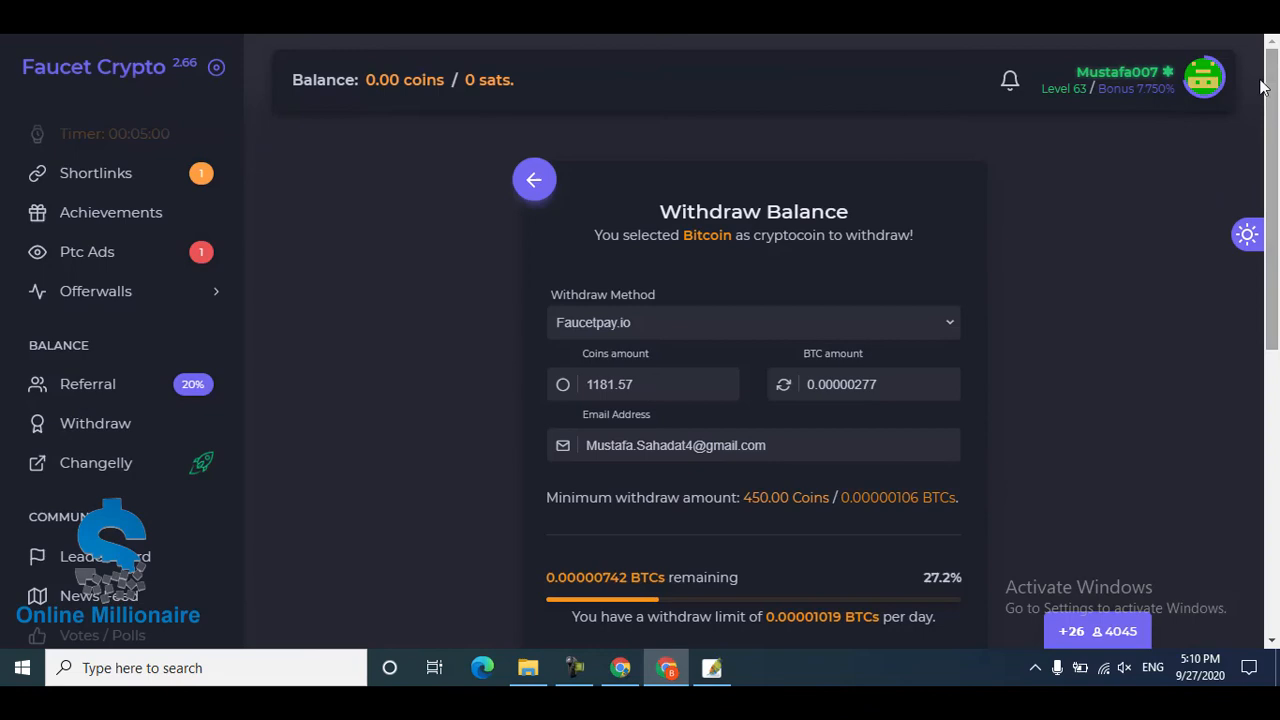